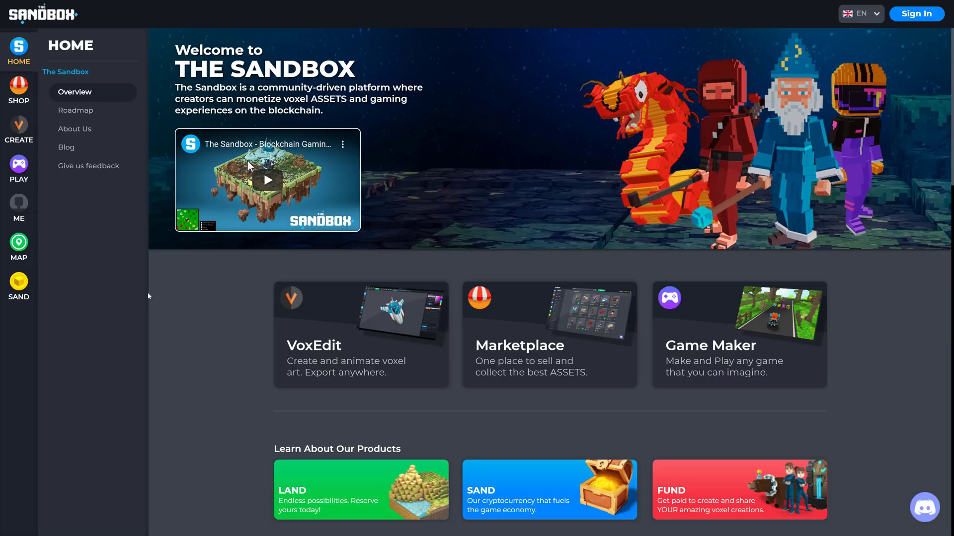
pyautogui.moveTo(19, 148)
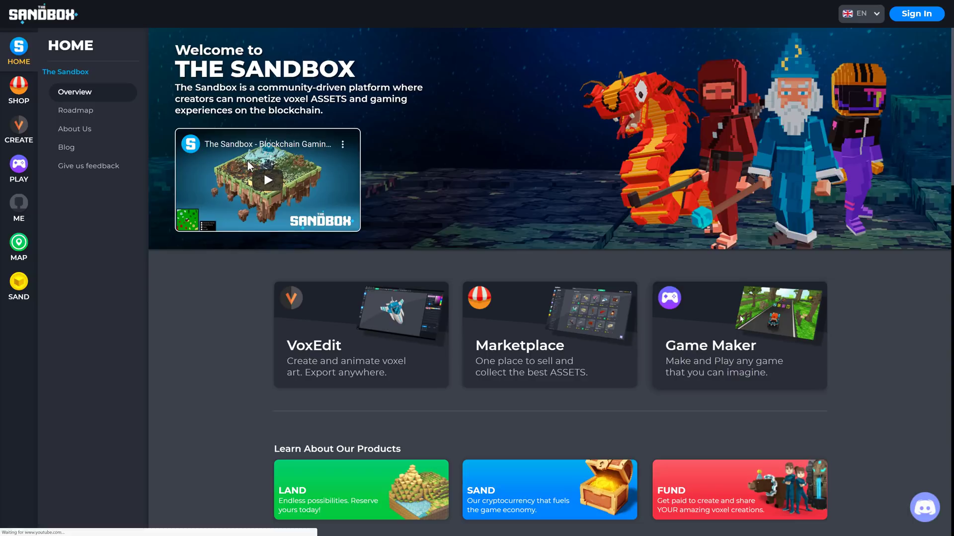
# Browse The Sandbox Play page down through its Play-to-Earn and Videos sections
pyautogui.click(18, 169)
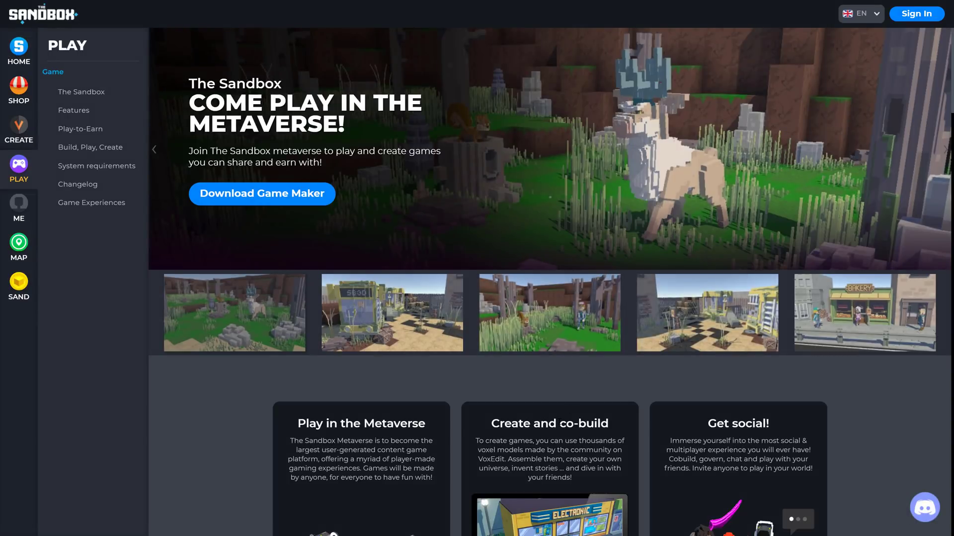
pyautogui.scroll(-3)
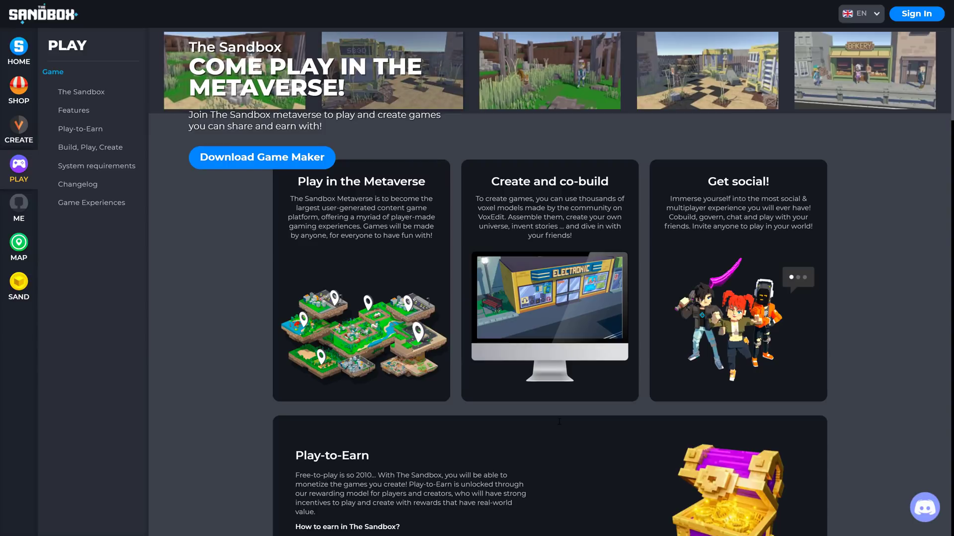
pyautogui.scroll(-3)
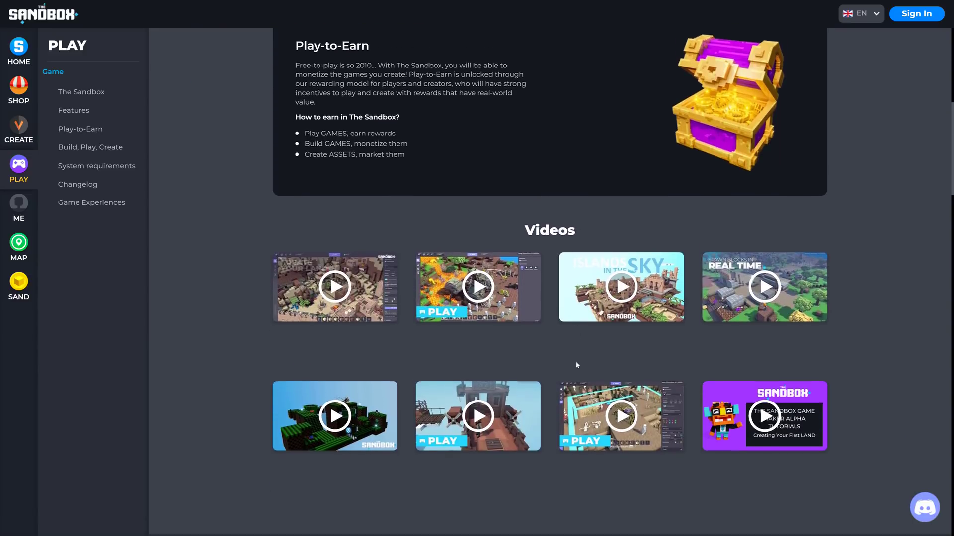
pyautogui.scroll(3)
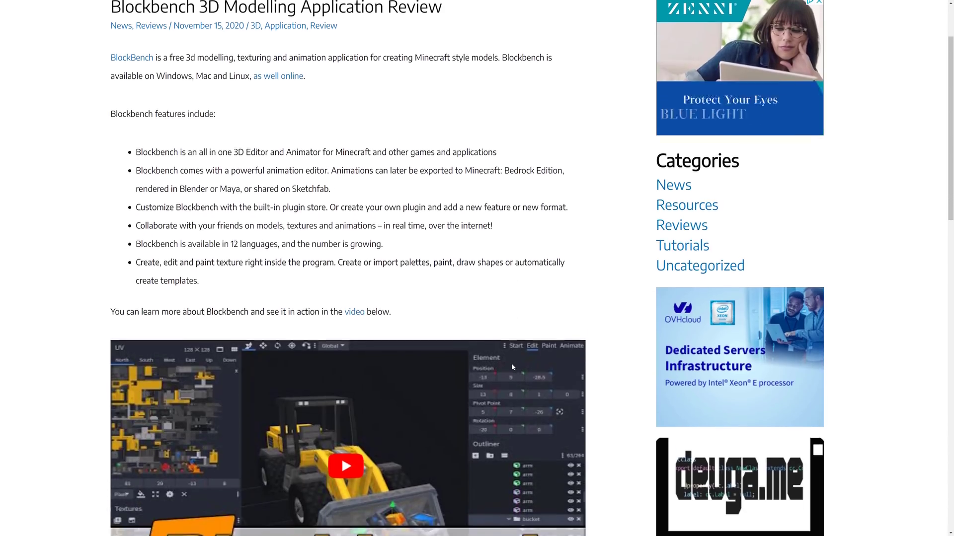
# Scroll through the Blockbench 3D Modelling Application Review article
pyautogui.scroll(-3)
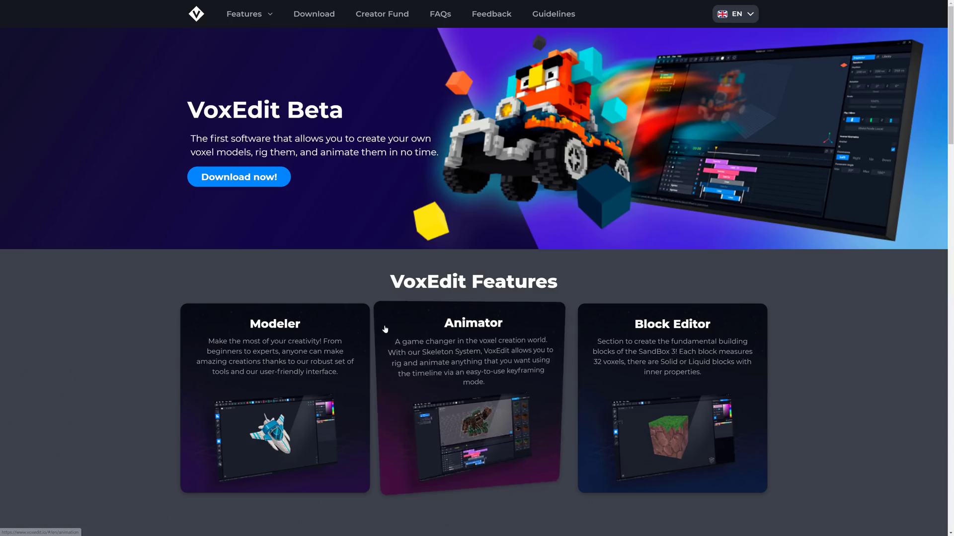
pyautogui.moveTo(192, 217)
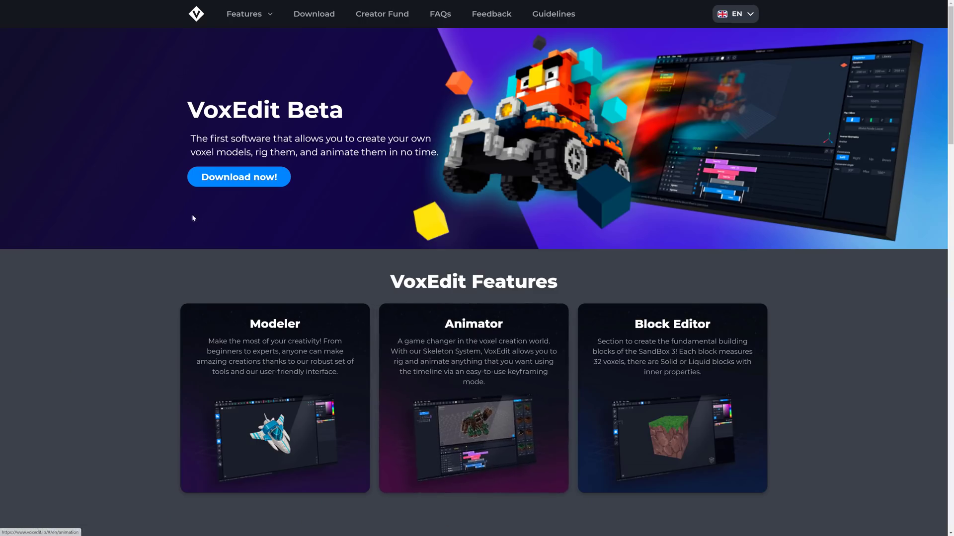
# View the VoxEdit download builds for Windows, Macos and Linux and the Public Beta changelog
pyautogui.click(238, 177)
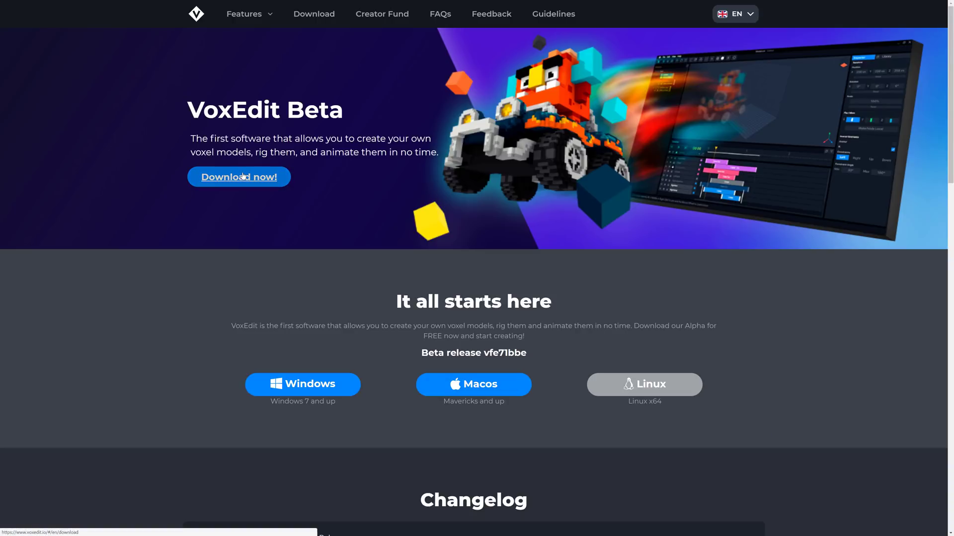
pyautogui.moveTo(555, 411)
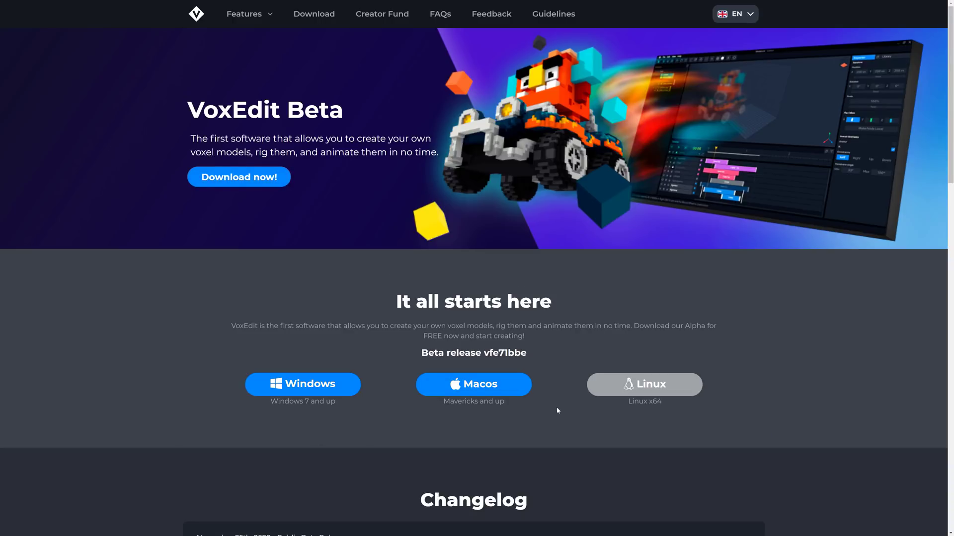
pyautogui.scroll(-3)
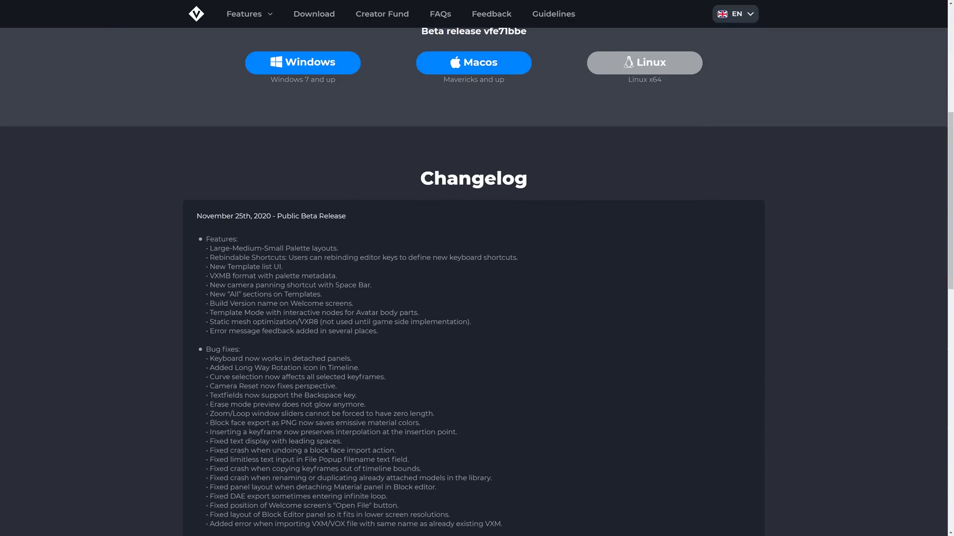
pyautogui.tripleClick(270, 216)
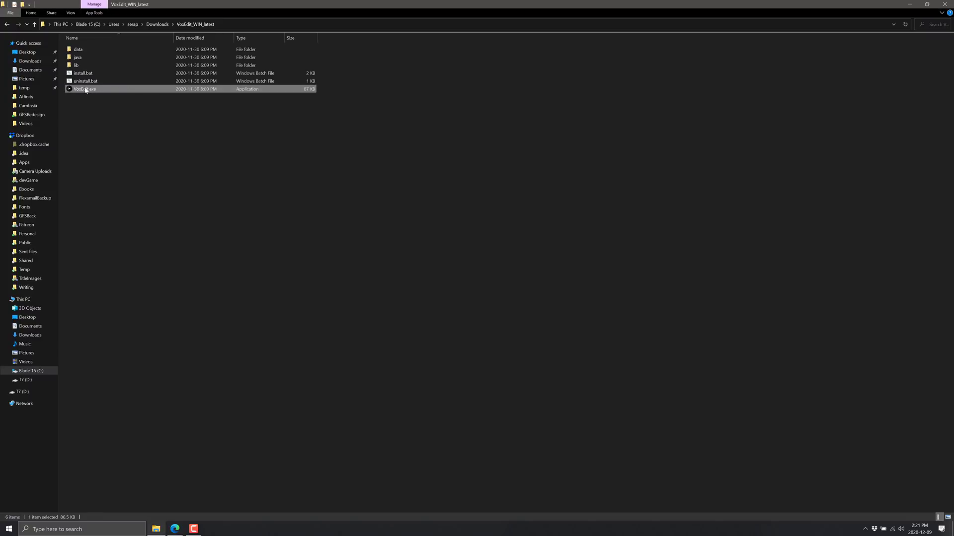
pyautogui.moveTo(222, 181)
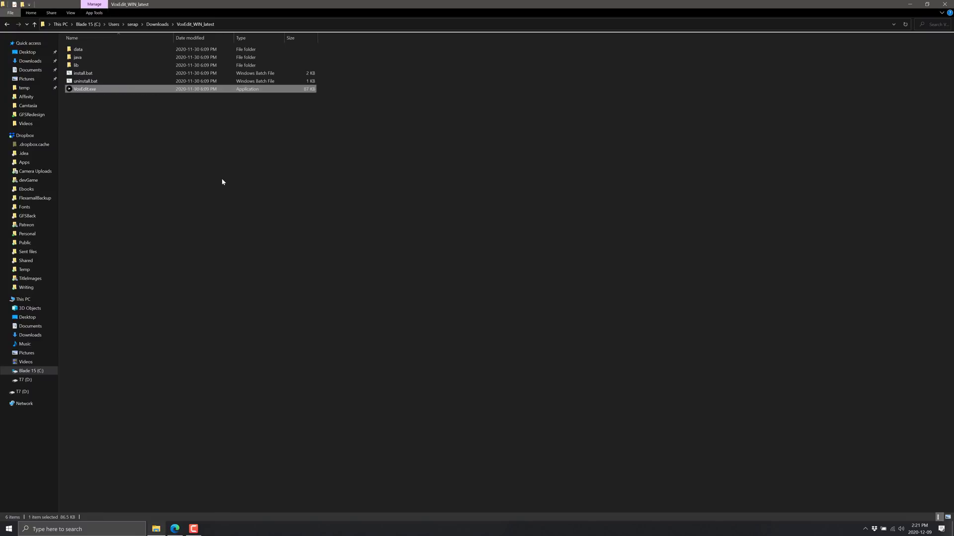
# Launch VoxEdit.exe from the VoxEdit_WIN_latest folder
pyautogui.doubleClick(85, 89)
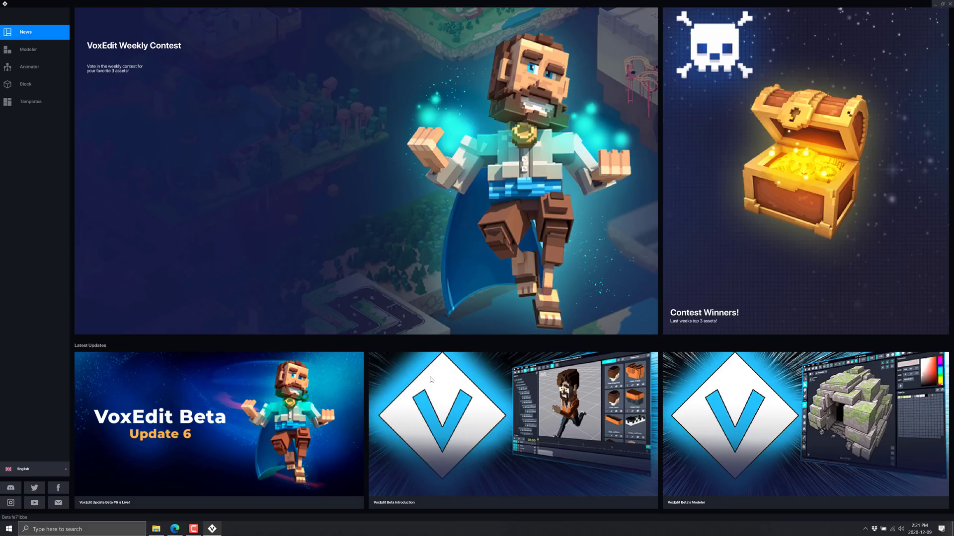
pyautogui.moveTo(526, 260)
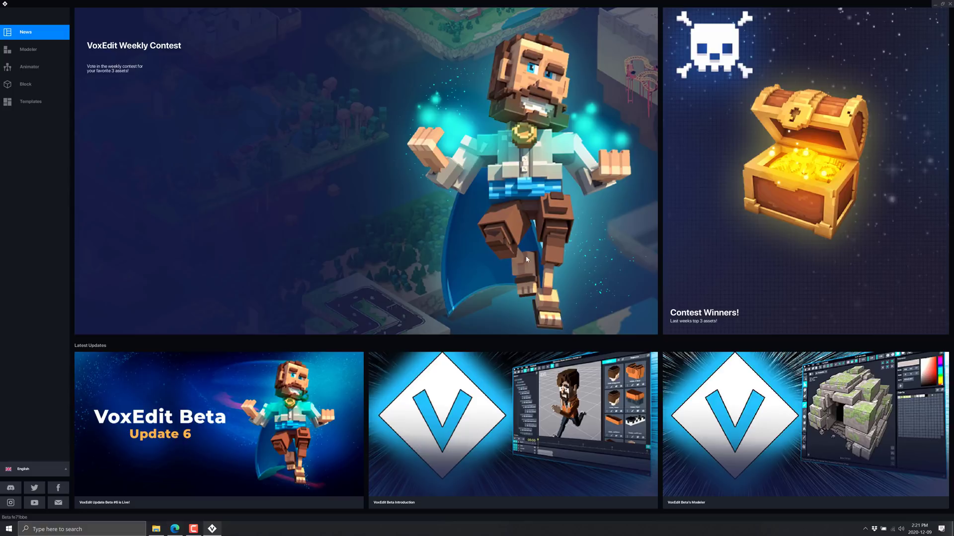
pyautogui.moveTo(800, 225)
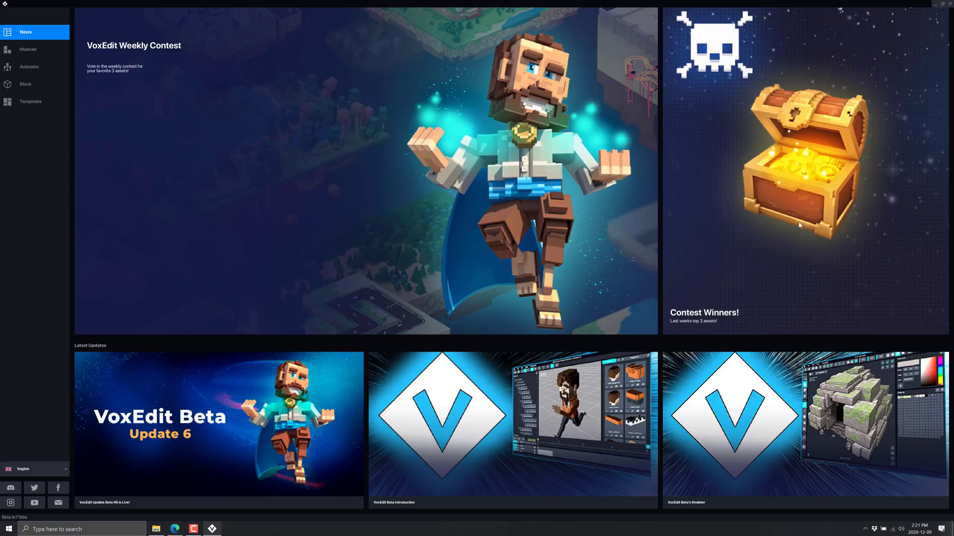
# Go to the Modeler start page and begin creating a new model asset
pyautogui.click(28, 49)
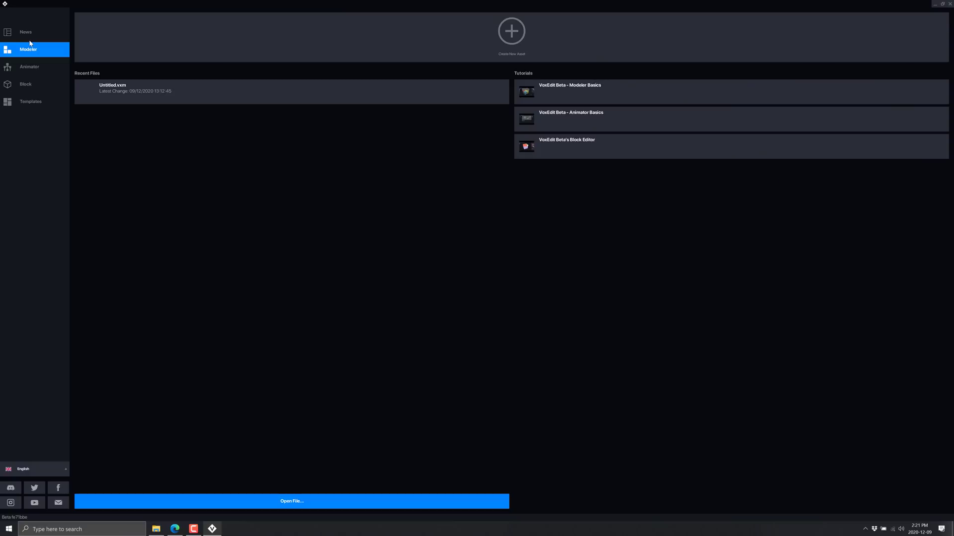
pyautogui.moveTo(51, 203)
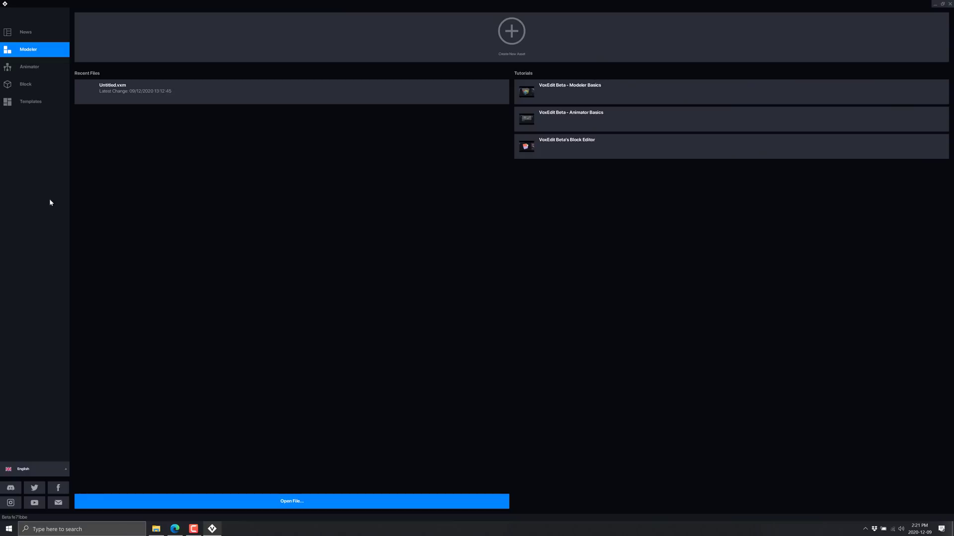
pyautogui.moveTo(52, 180)
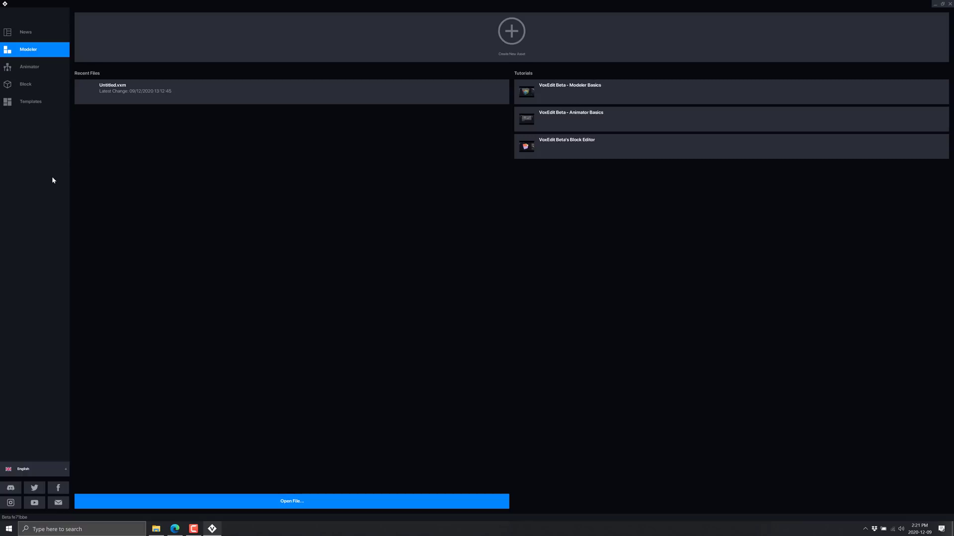
pyautogui.moveTo(64, 181)
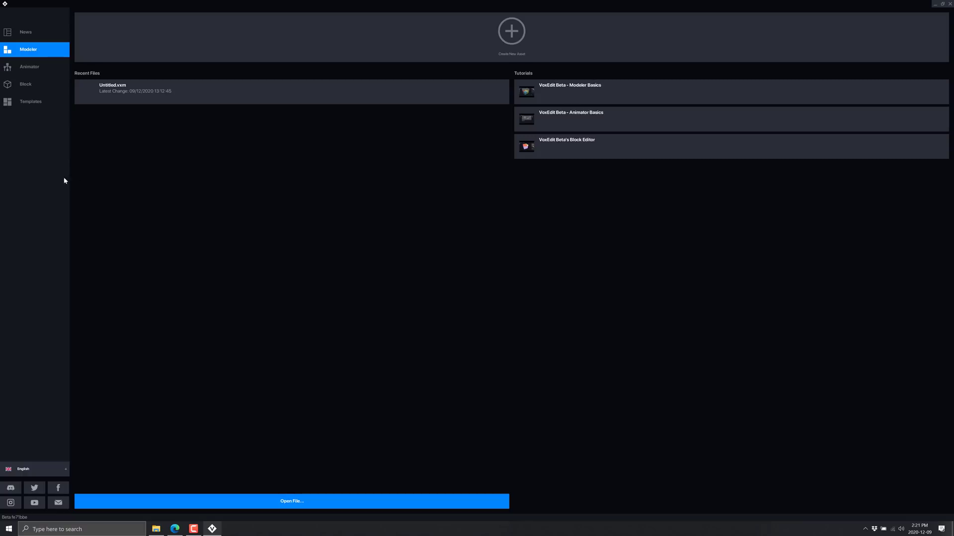
pyautogui.moveTo(337, 81)
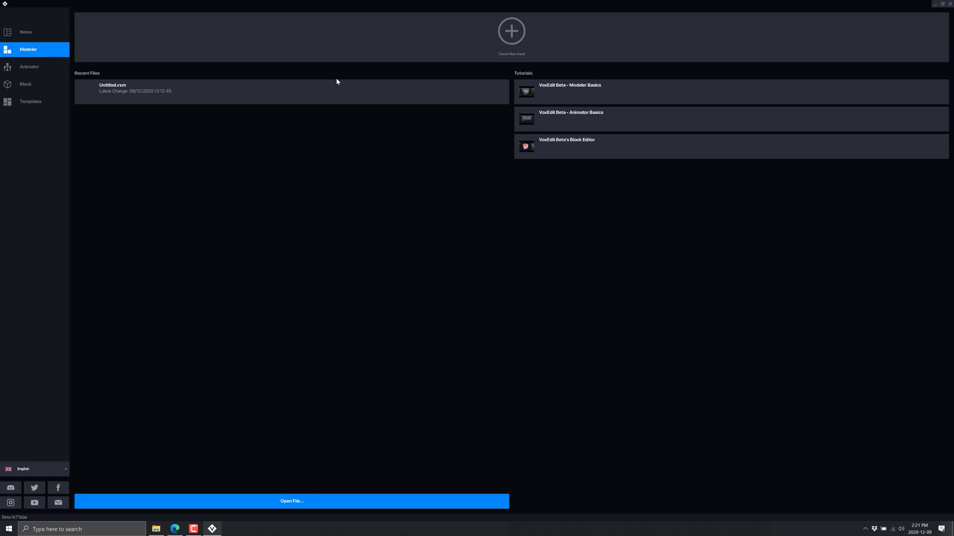
pyautogui.click(511, 30)
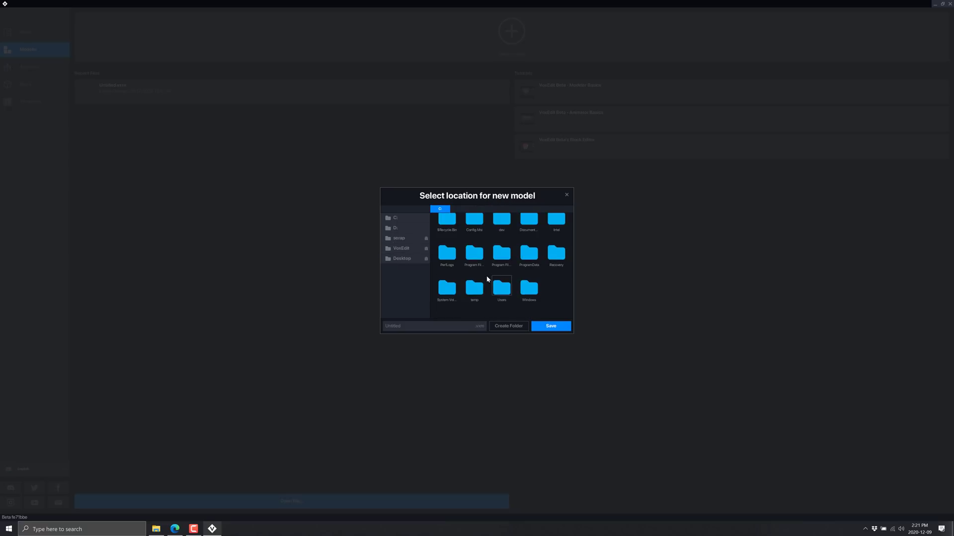
# Save the new model as YouTubeDemo.vxm in the temp folder
pyautogui.doubleClick(474, 288)
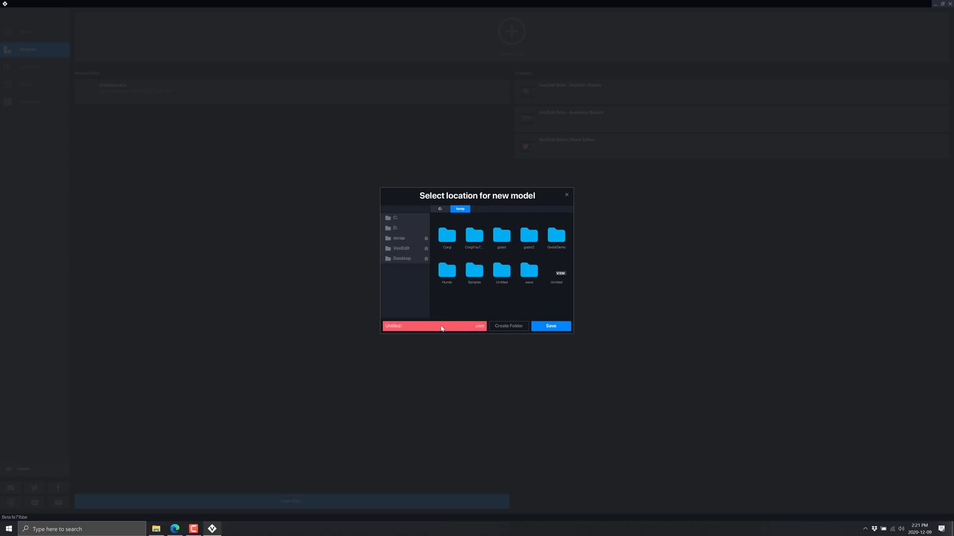
pyautogui.write('YouTubeDemo')
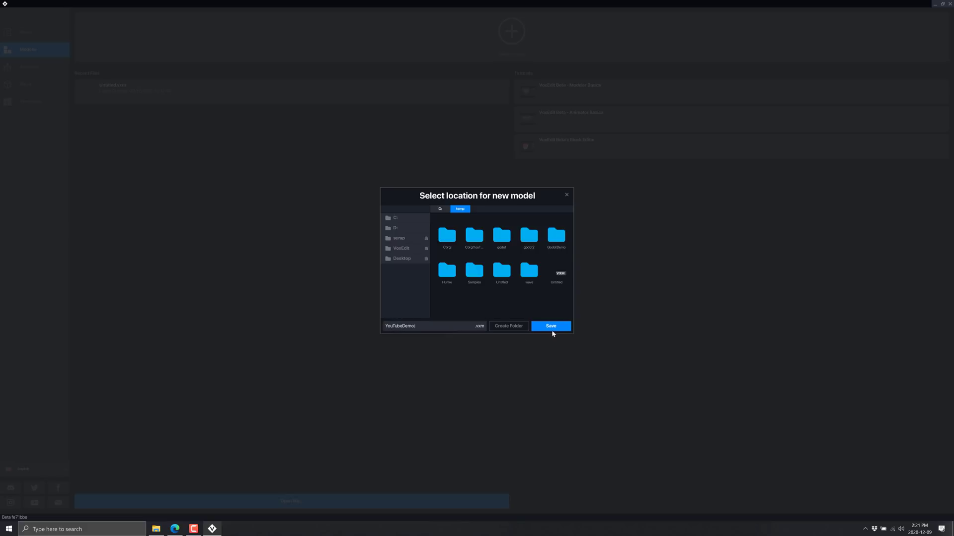
pyautogui.click(550, 326)
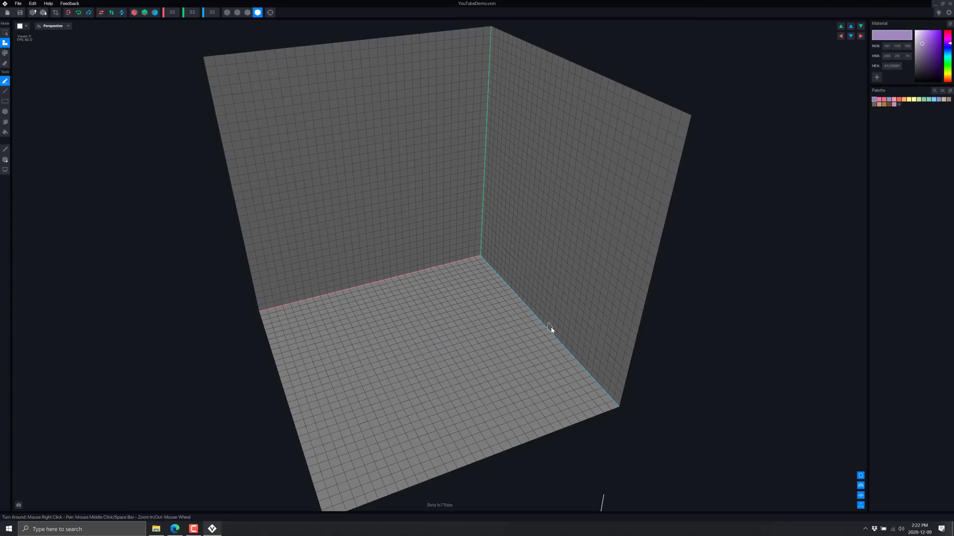
pyautogui.moveTo(545, 182)
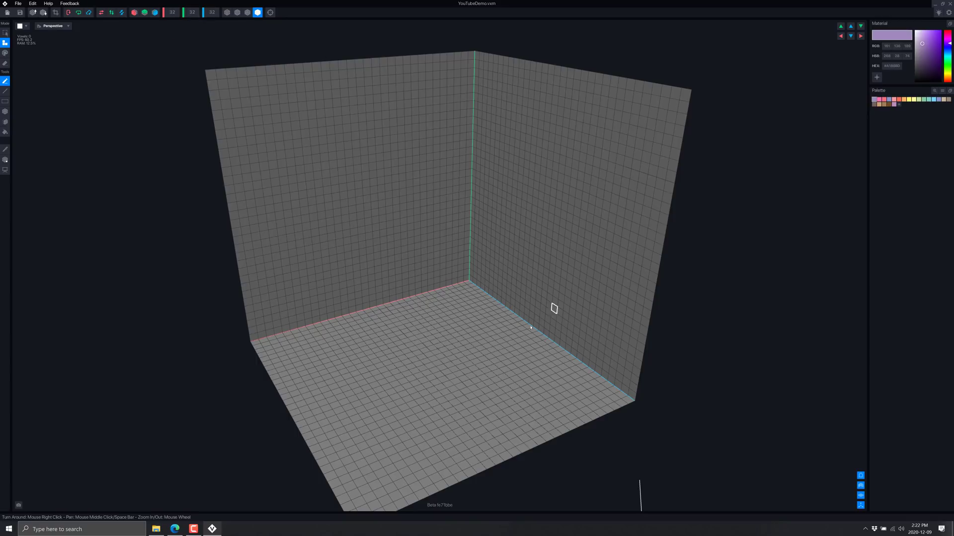
pyautogui.moveTo(37, 173)
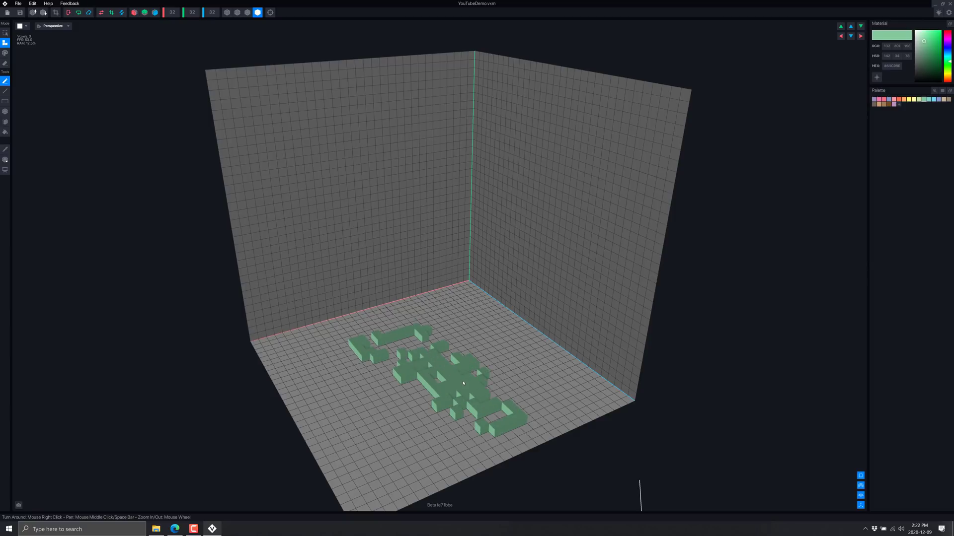
# Add more green floor voxels and draw straight green, tan and purple bars with the Line tool
pyautogui.click(464, 376)
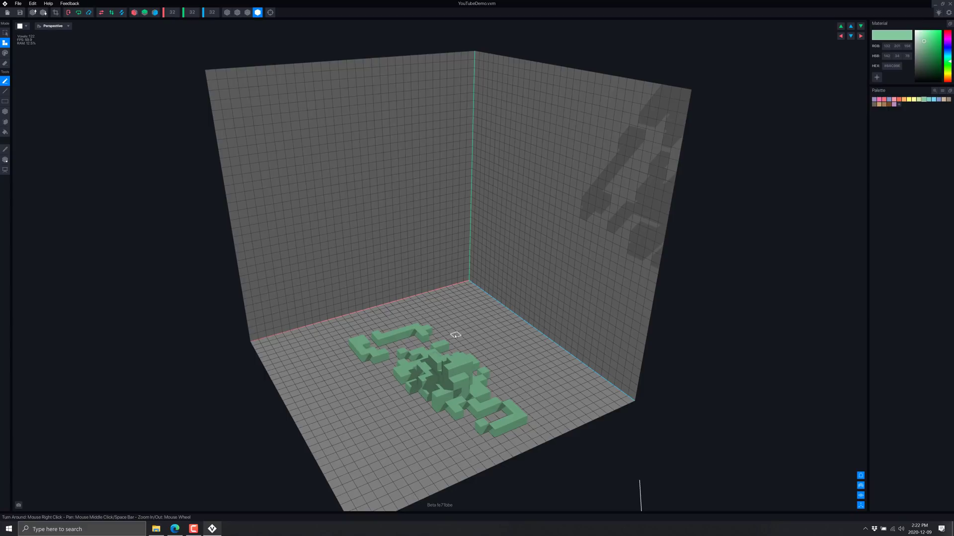
pyautogui.moveTo(455, 334)
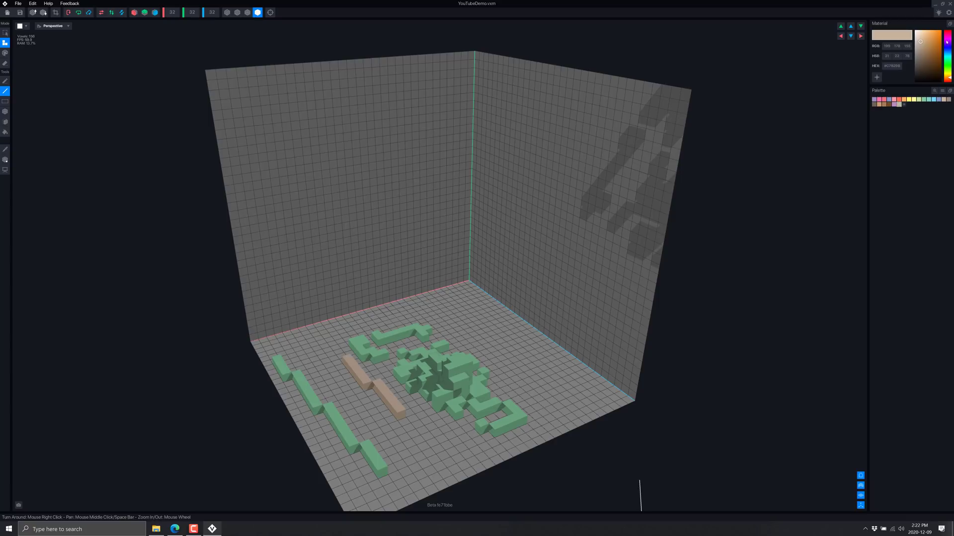
pyautogui.click(942, 38)
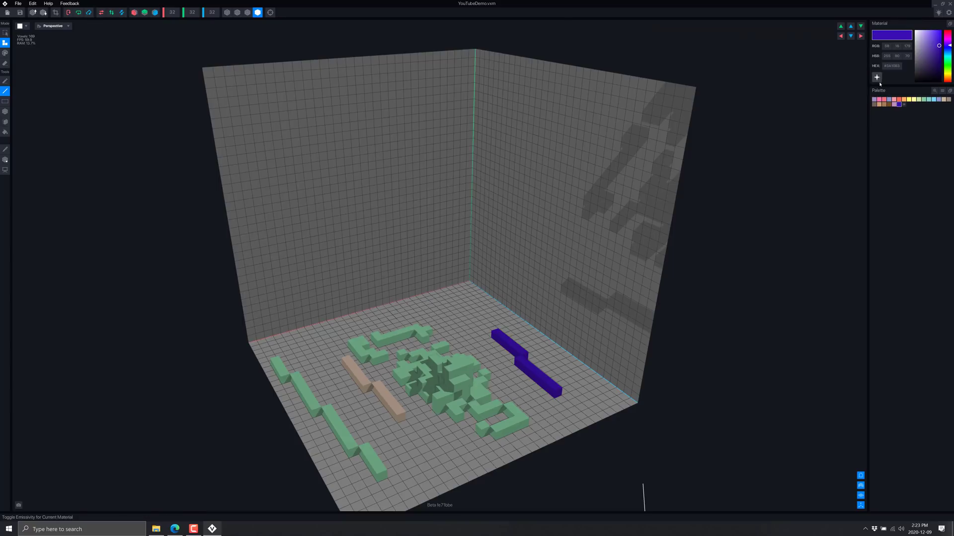
pyautogui.moveTo(70, 183)
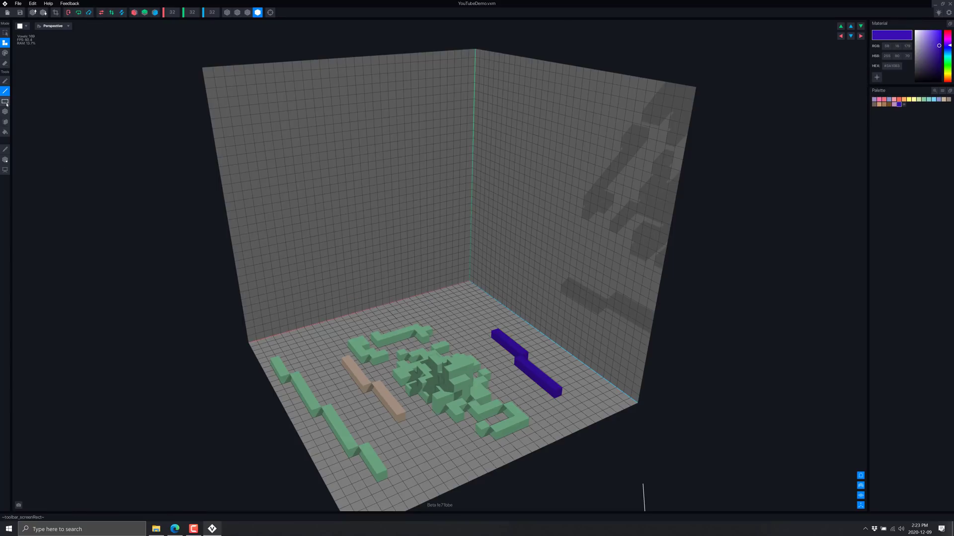
# Place large purple voxel blocks at the ends of the purple bar with the Box tool
pyautogui.click(496, 332)
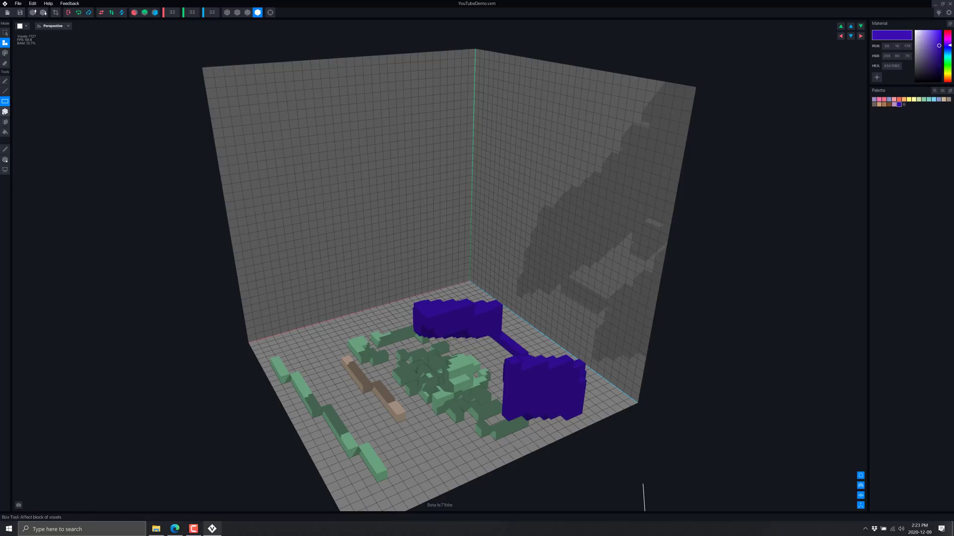
pyautogui.click(5, 111)
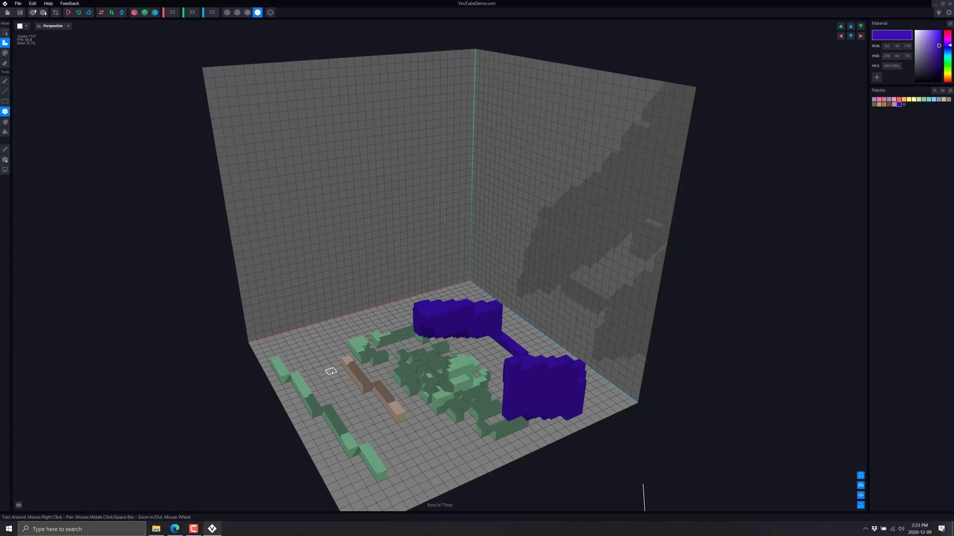
pyautogui.click(344, 377)
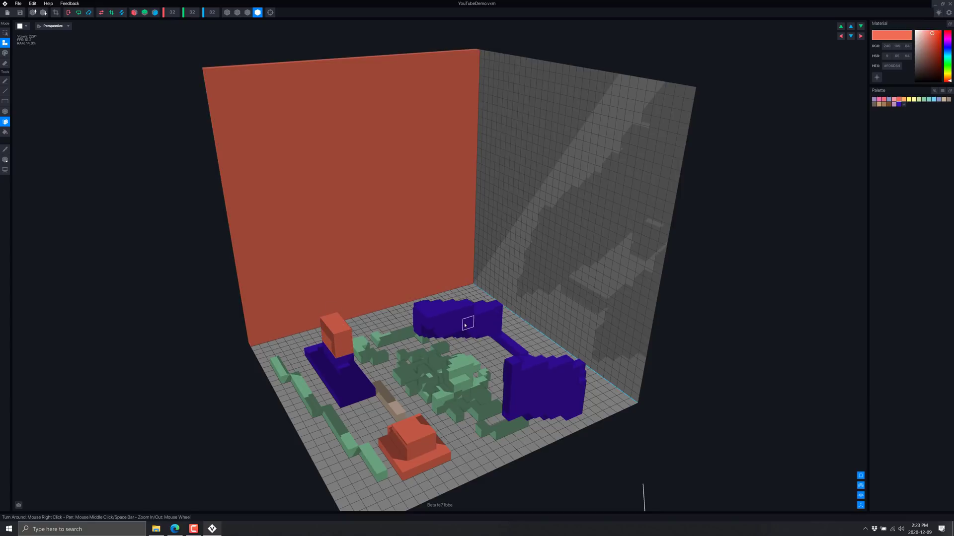
pyautogui.moveTo(540, 383)
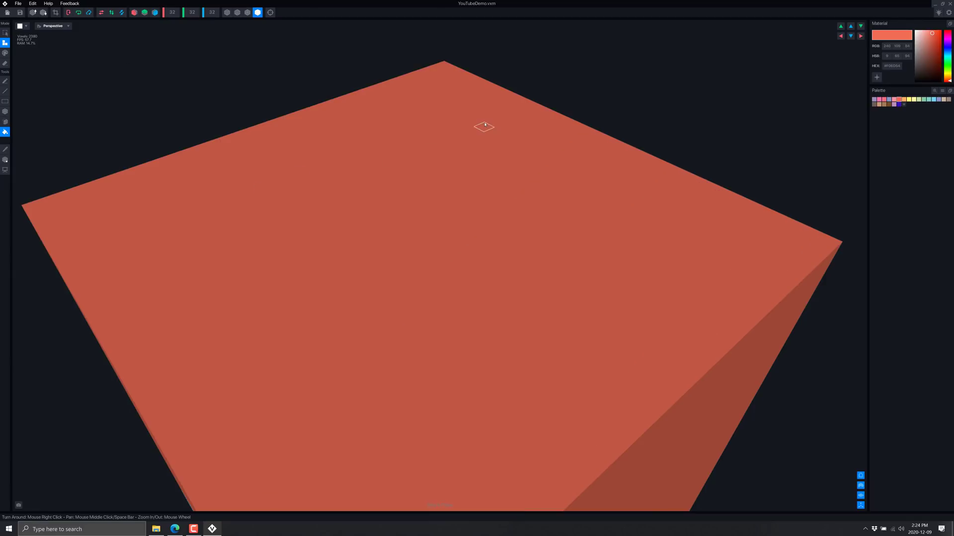
pyautogui.moveTo(133, 27)
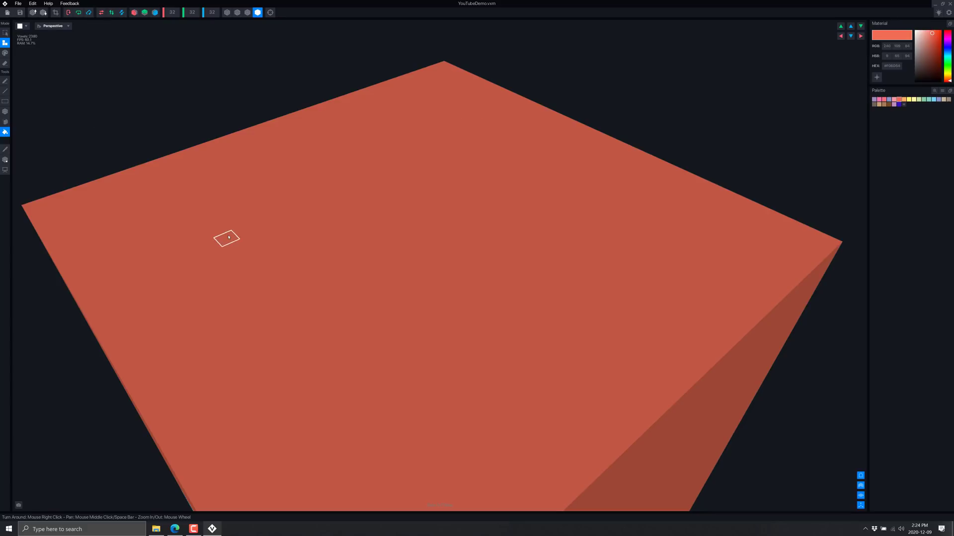
pyautogui.moveTo(211, 221)
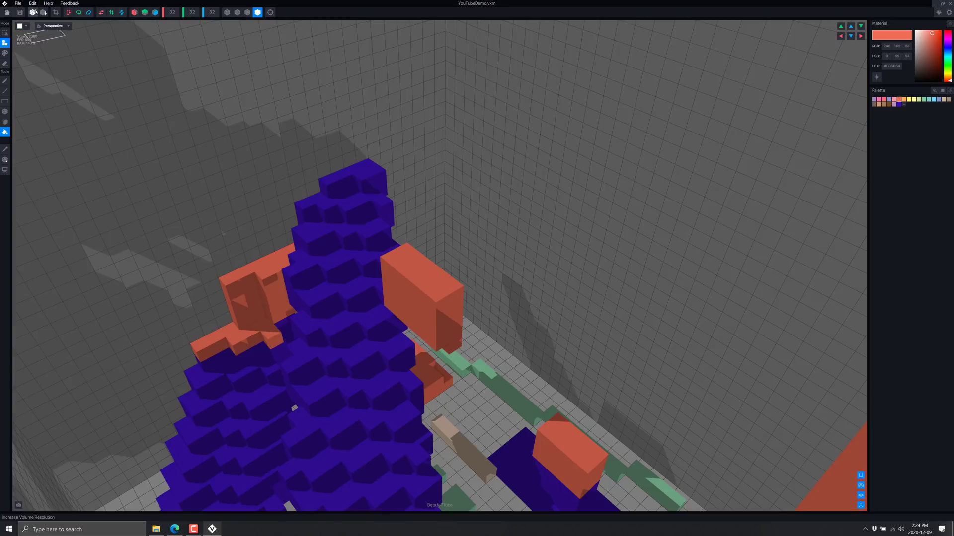
pyautogui.moveTo(432, 252)
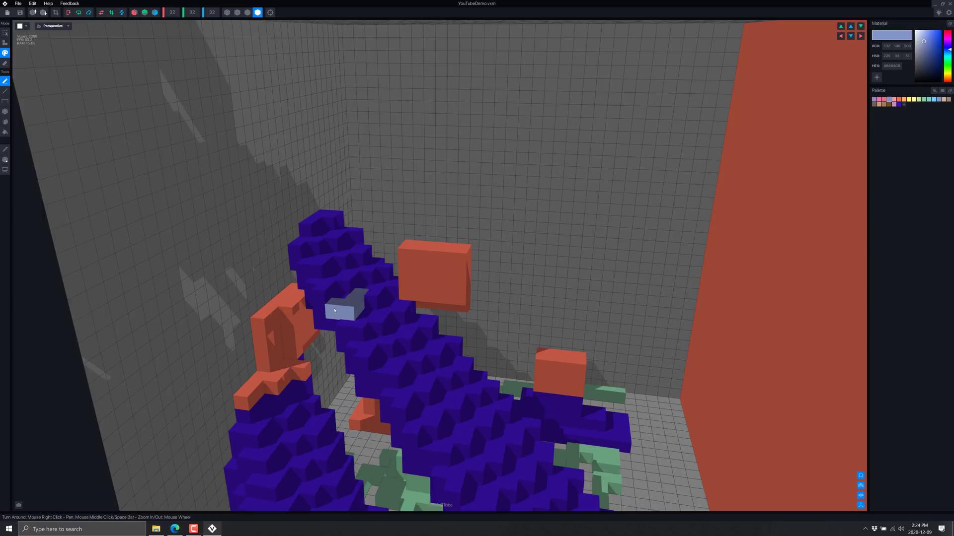
# Recolour the left orange piece and several purple voxels pale blue-grey
pyautogui.click(353, 328)
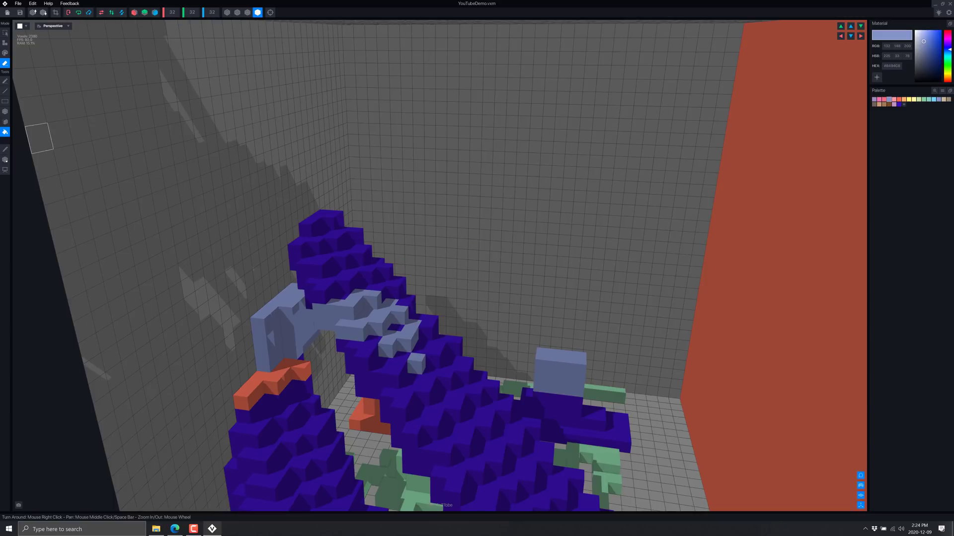
pyautogui.moveTo(564, 369)
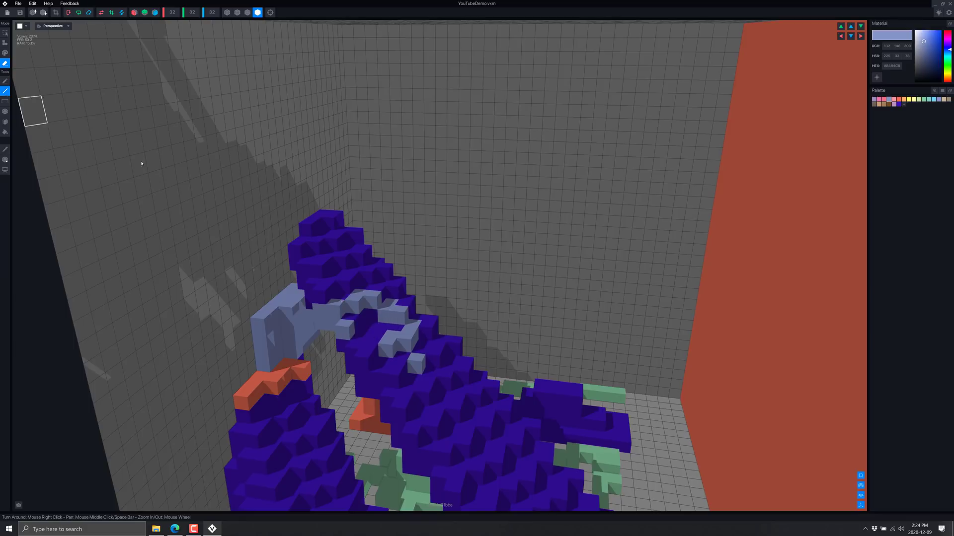
pyautogui.moveTo(490, 405)
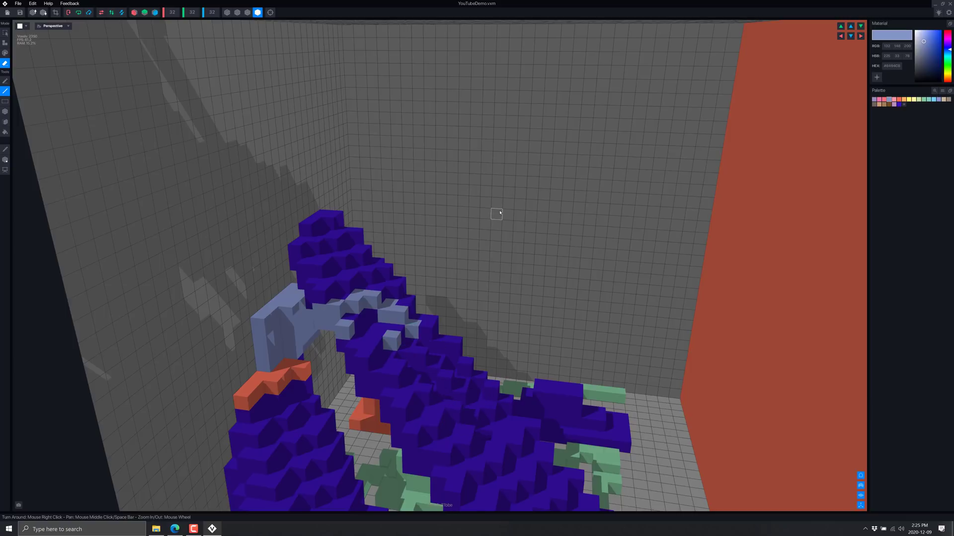
pyautogui.moveTo(284, 46)
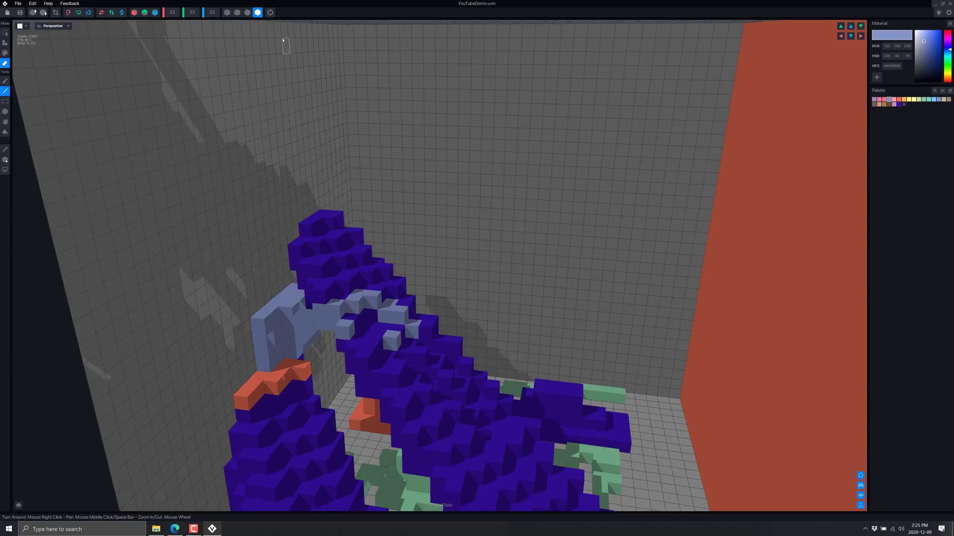
# Compare Quad Edges and Voxel Edges outlines, settling on Quad Edges
pyautogui.click(247, 12)
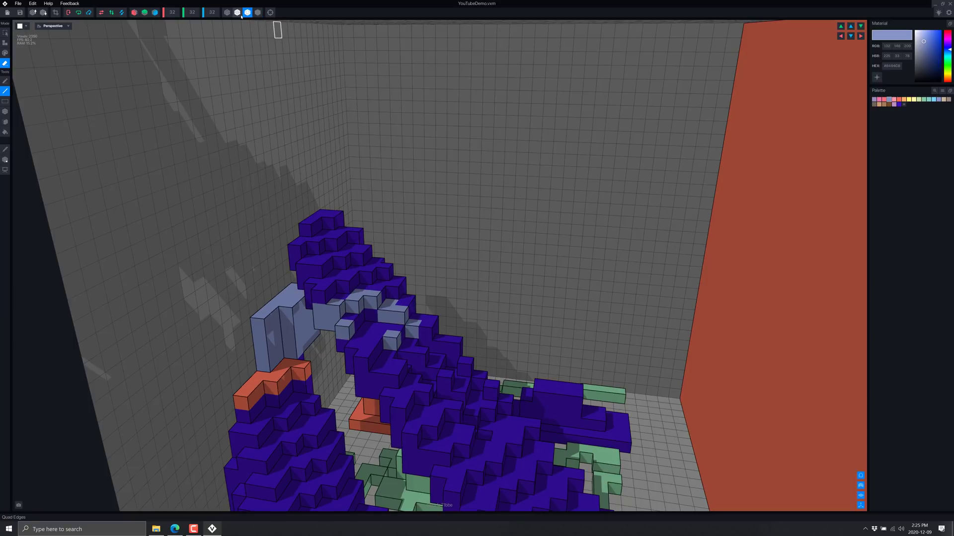
pyautogui.click(227, 12)
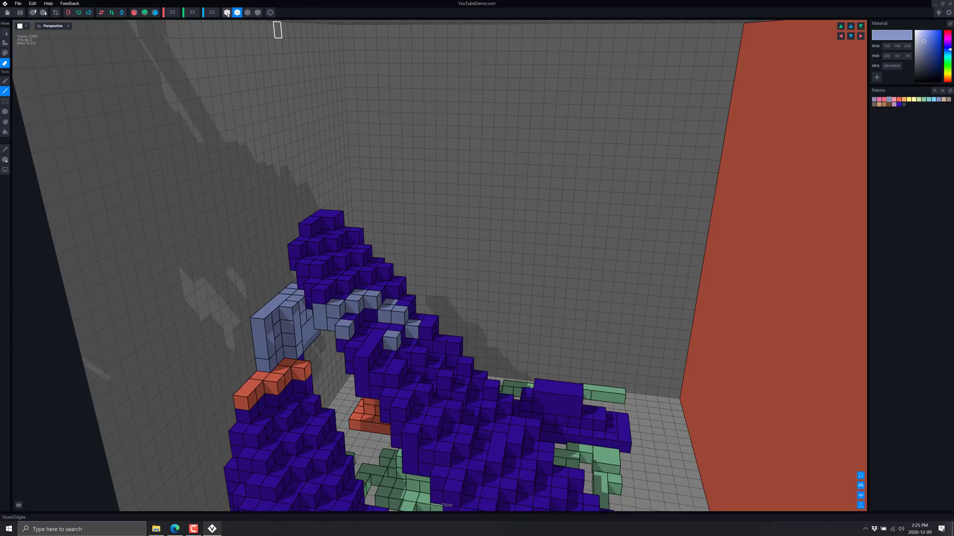
pyautogui.click(227, 12)
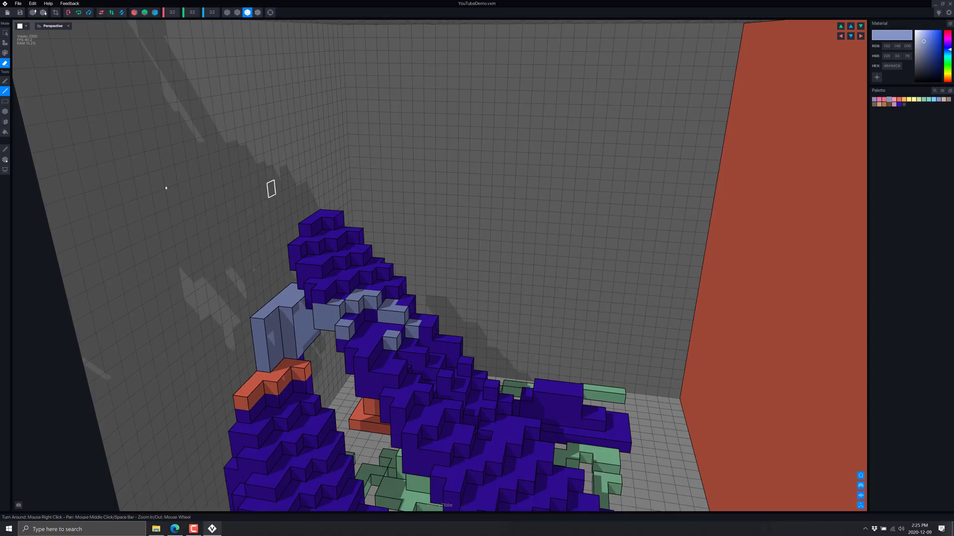
pyautogui.moveTo(138, 73)
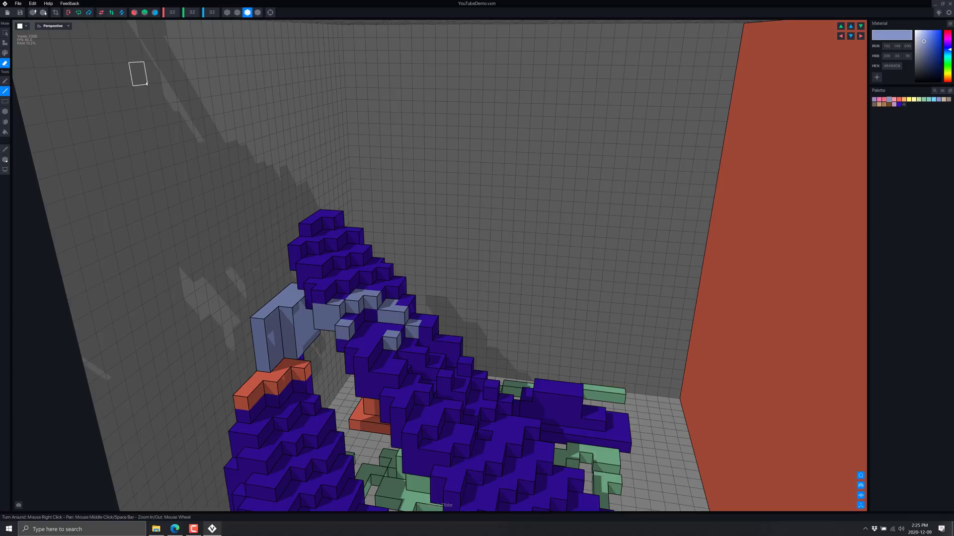
pyautogui.moveTo(323, 202)
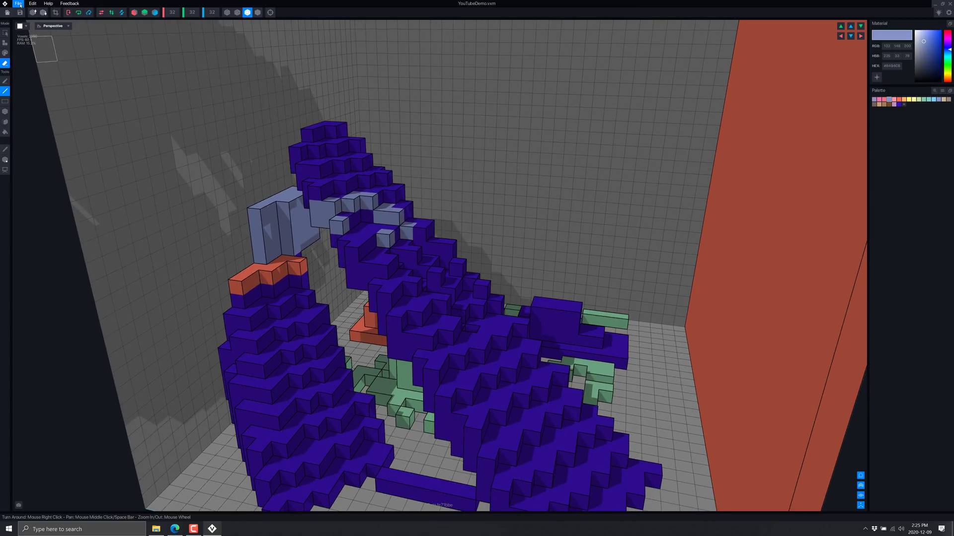
# Export the model as an OBJ file via File > Export and confirm the export location
pyautogui.click(17, 3)
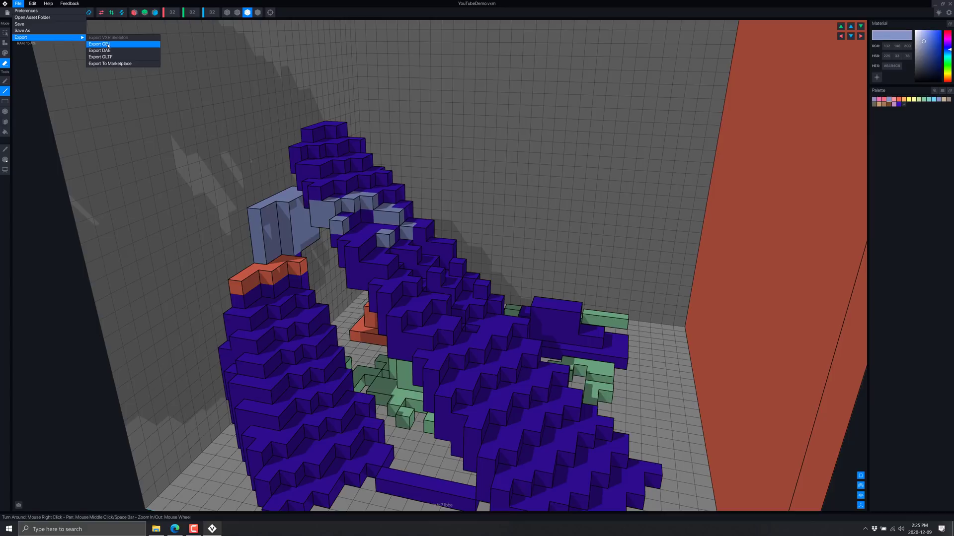
pyautogui.moveTo(120, 49)
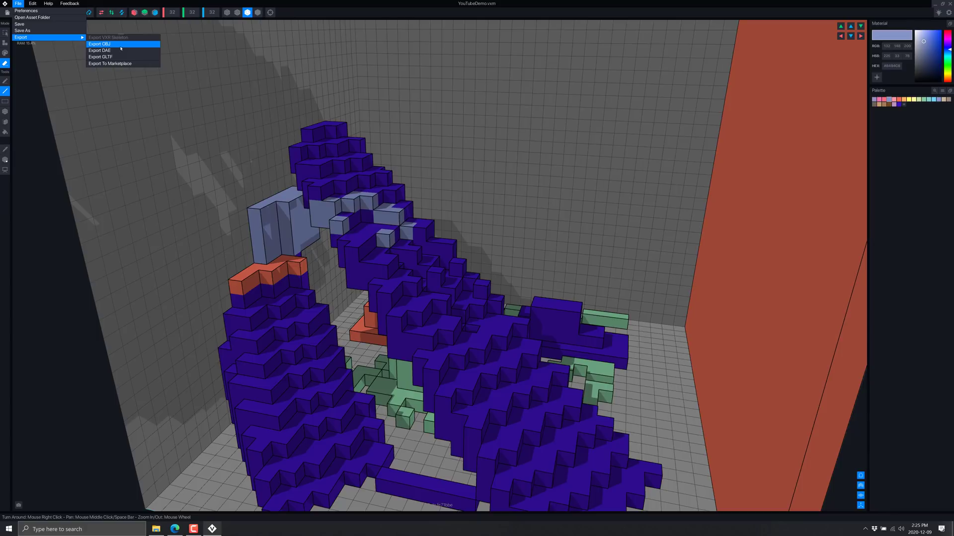
pyautogui.click(99, 43)
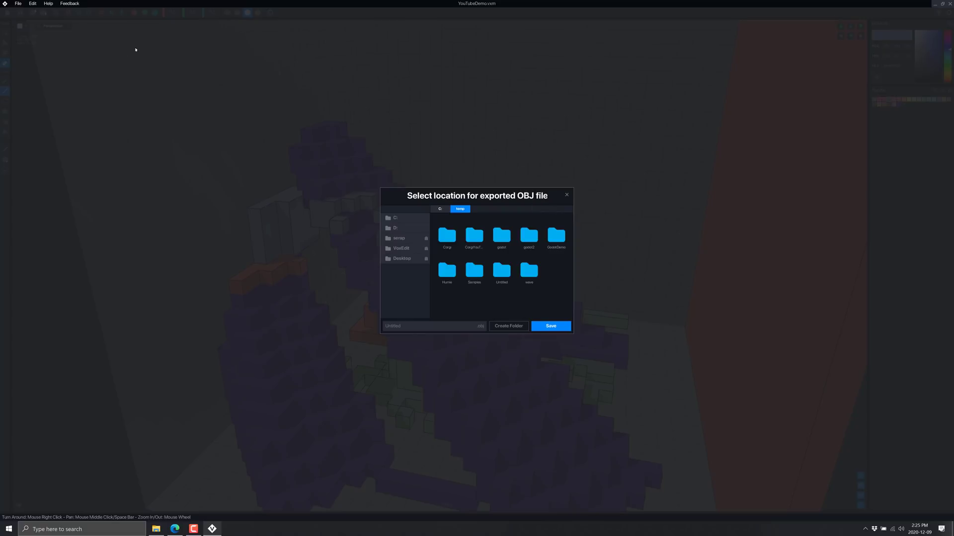
pyautogui.moveTo(432, 329)
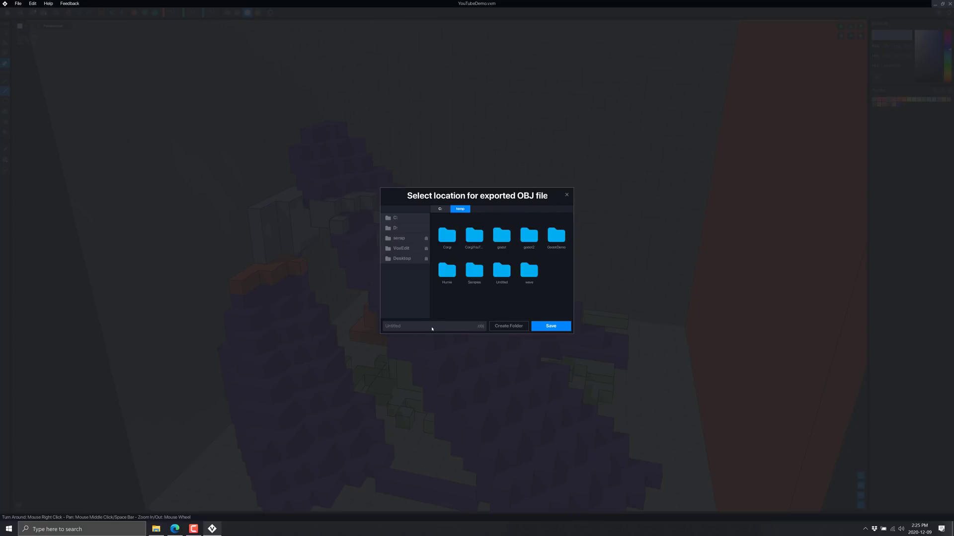
pyautogui.click(550, 326)
pyautogui.write('ble')
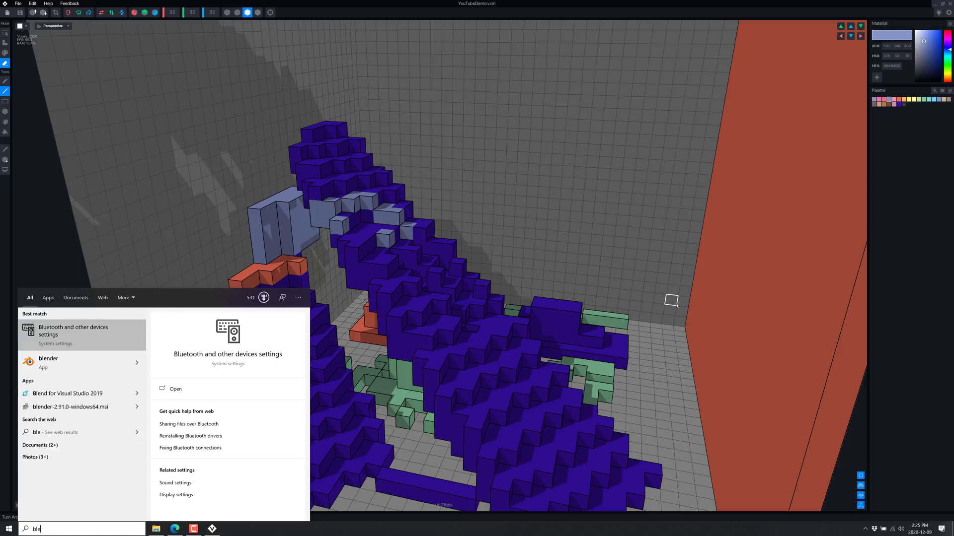
# Launch Blender and start a Wavefront OBJ import from the File menu
pyautogui.click(48, 358)
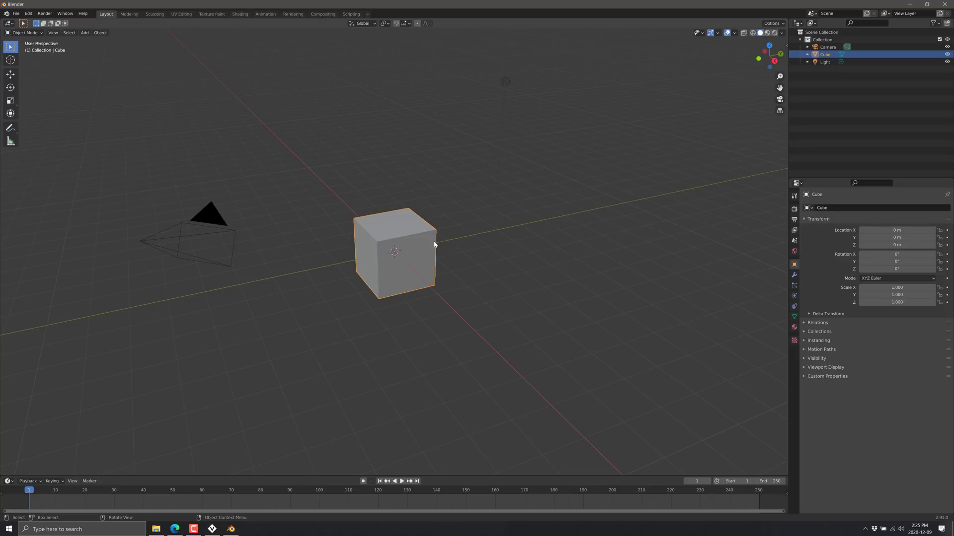
pyautogui.click(15, 13)
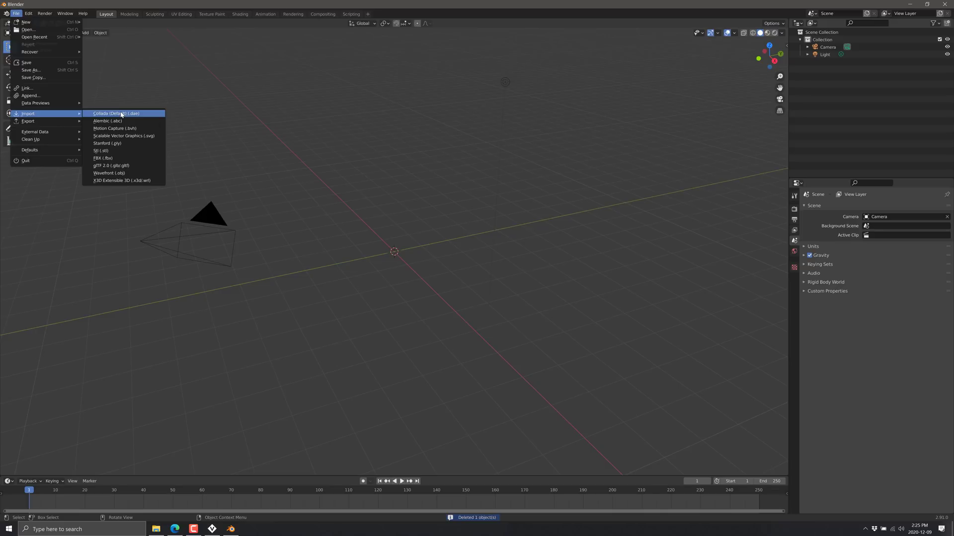
pyautogui.moveTo(122, 128)
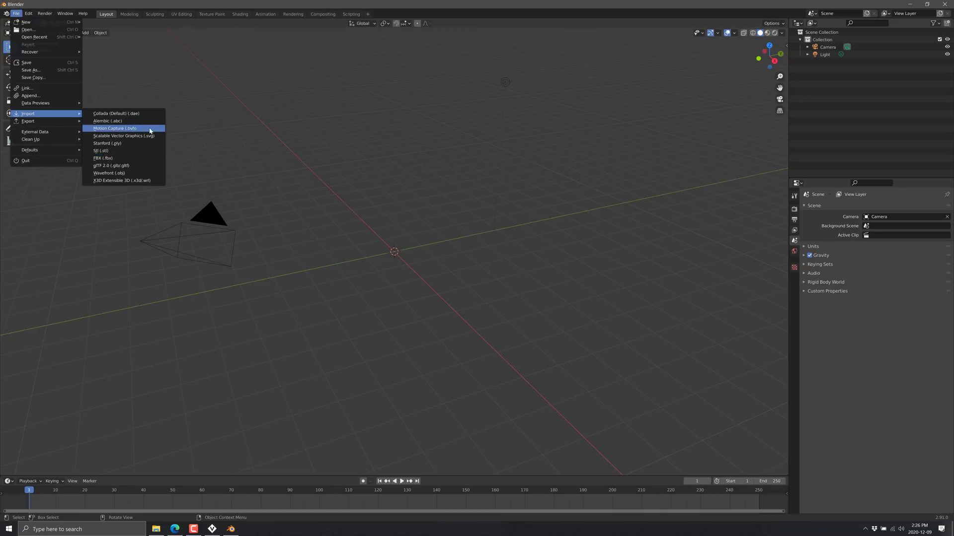
pyautogui.click(109, 173)
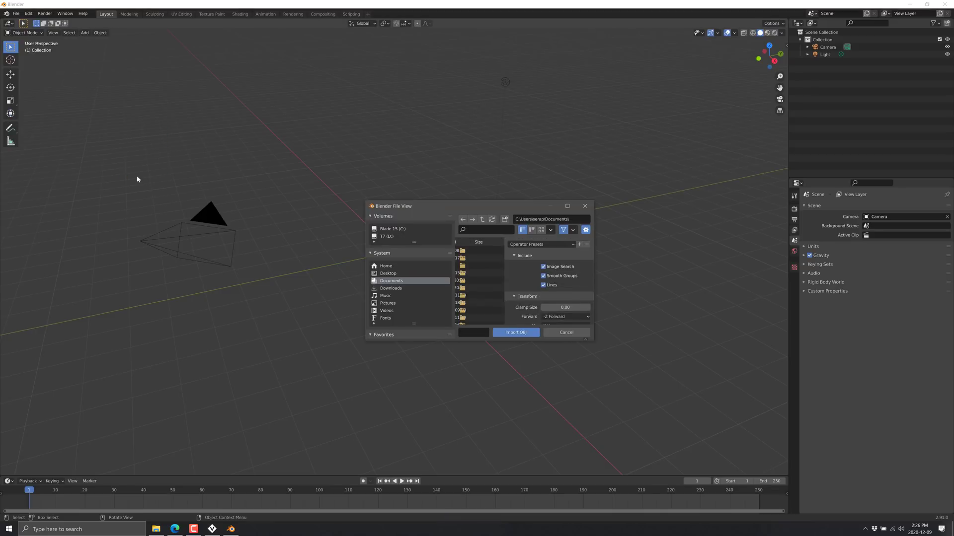
# Browse the import dialog to the temp folder on the C: drive in list view
pyautogui.click(393, 228)
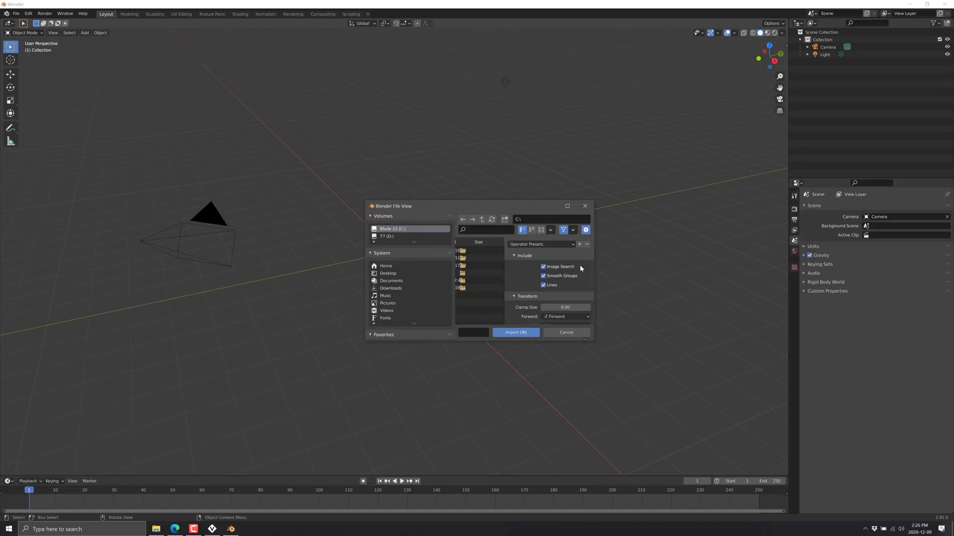
pyautogui.click(585, 229)
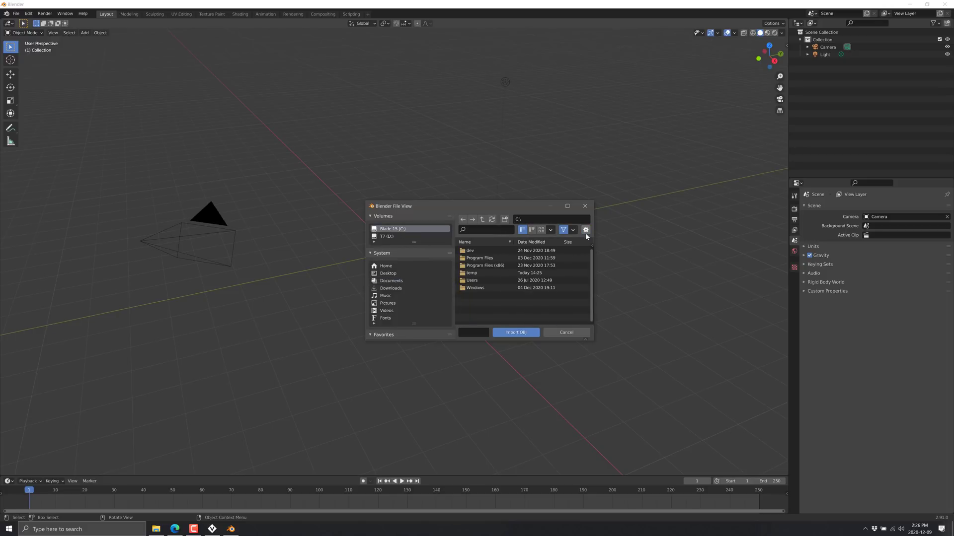
pyautogui.doubleClick(471, 273)
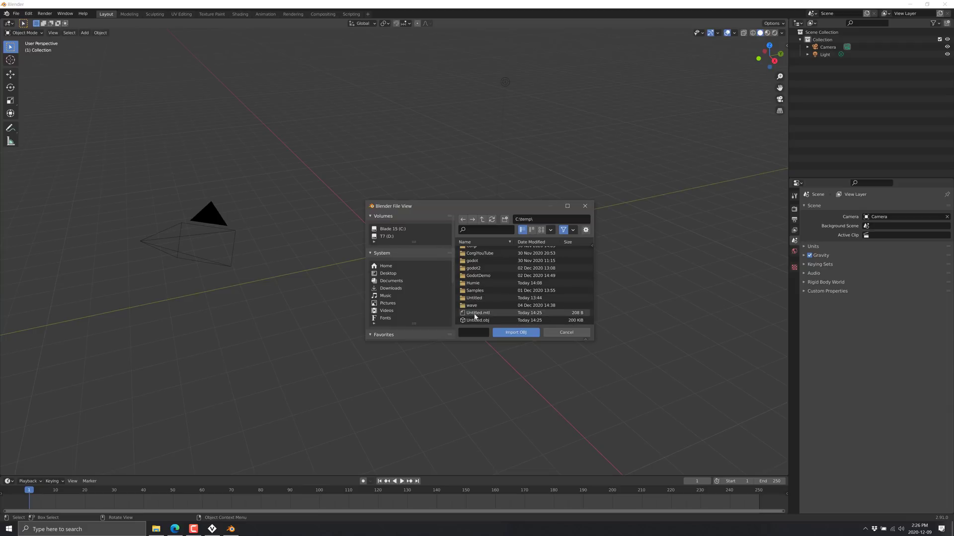
# Import Untitled.obj and show the selected voxel model with its material colours
pyautogui.click(516, 332)
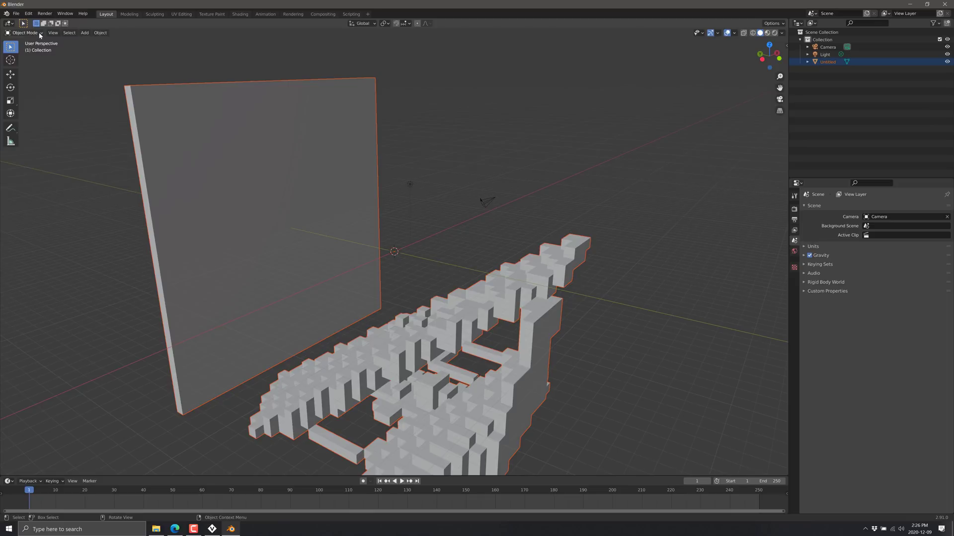
pyautogui.click(794, 264)
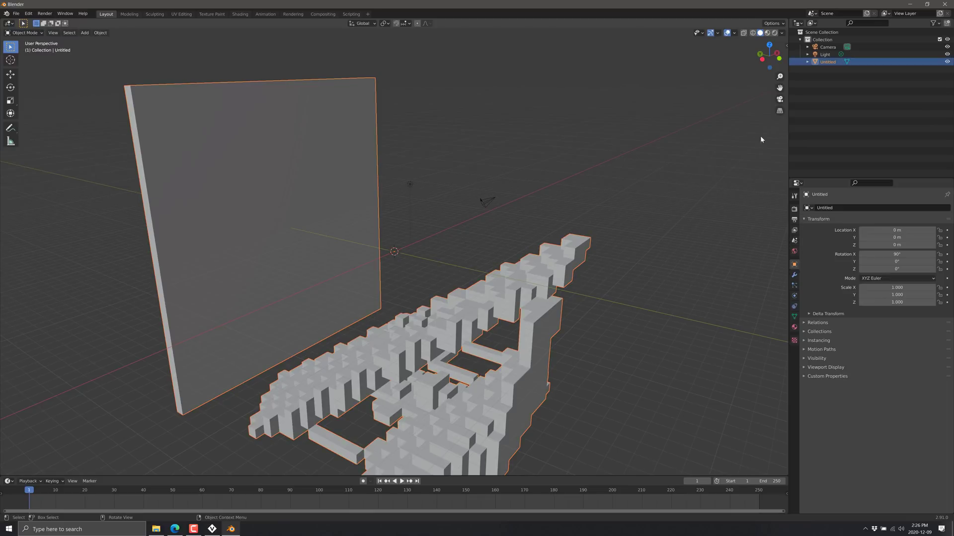
pyautogui.press('Tab')
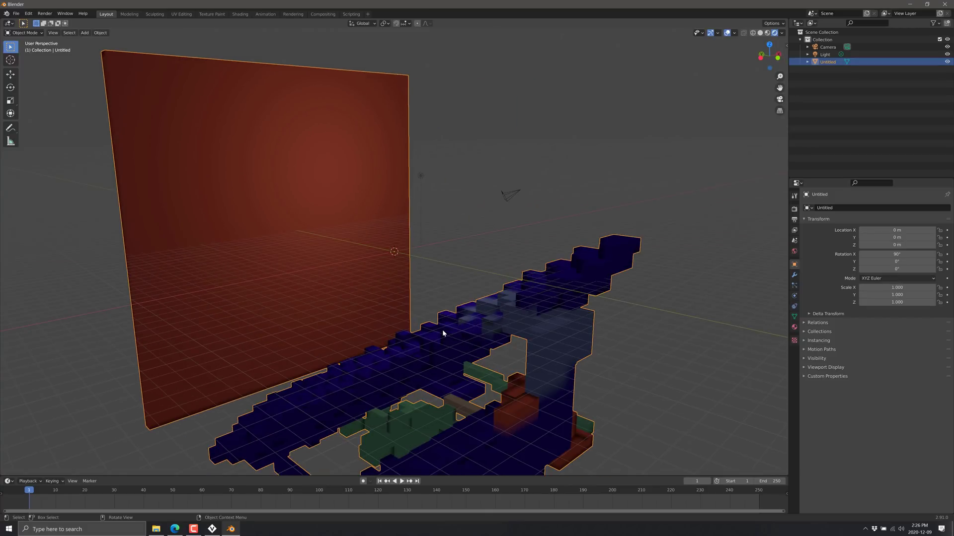
pyautogui.press('alt+tab')
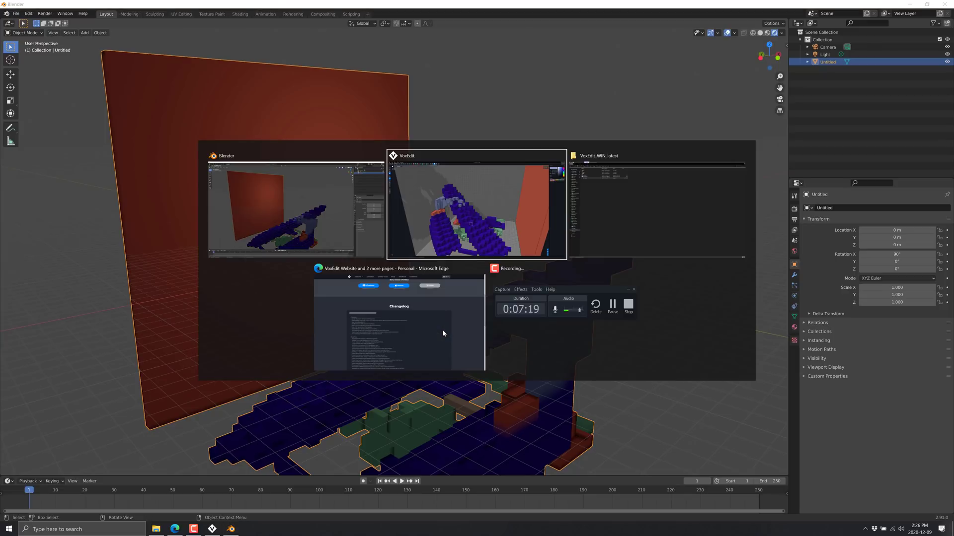
# Return to VoxEdit and close YouTubeDemo.vxm and Untitled.vxb without saving
pyautogui.click(475, 206)
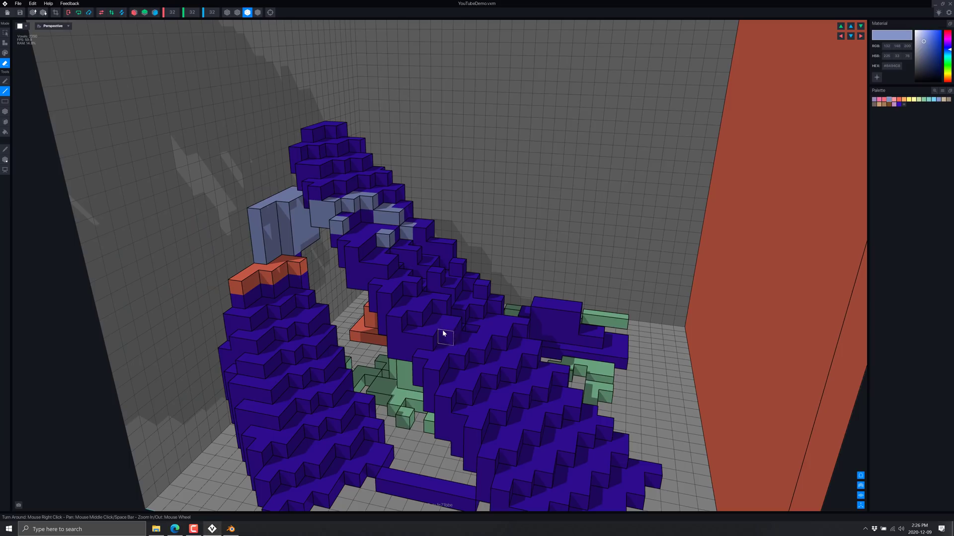
pyautogui.moveTo(414, 35)
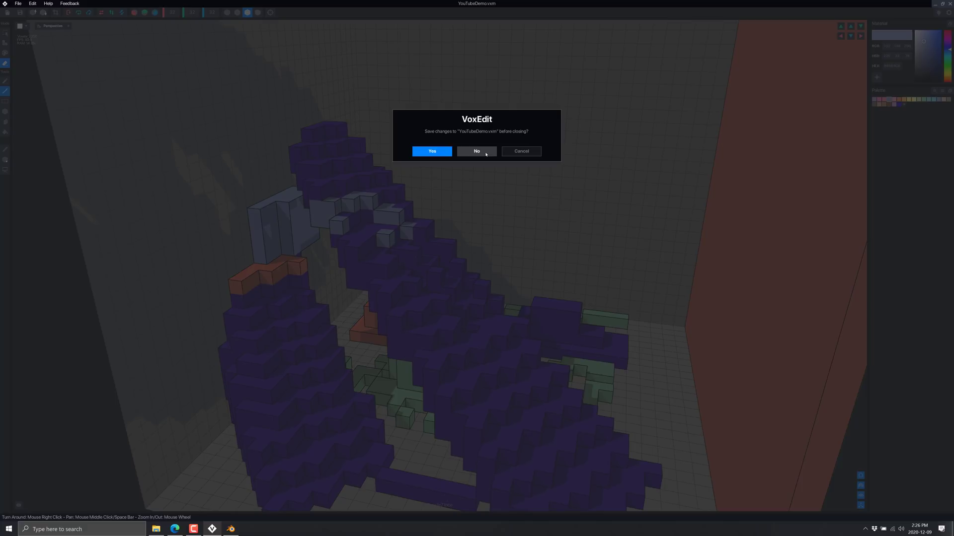
pyautogui.click(477, 151)
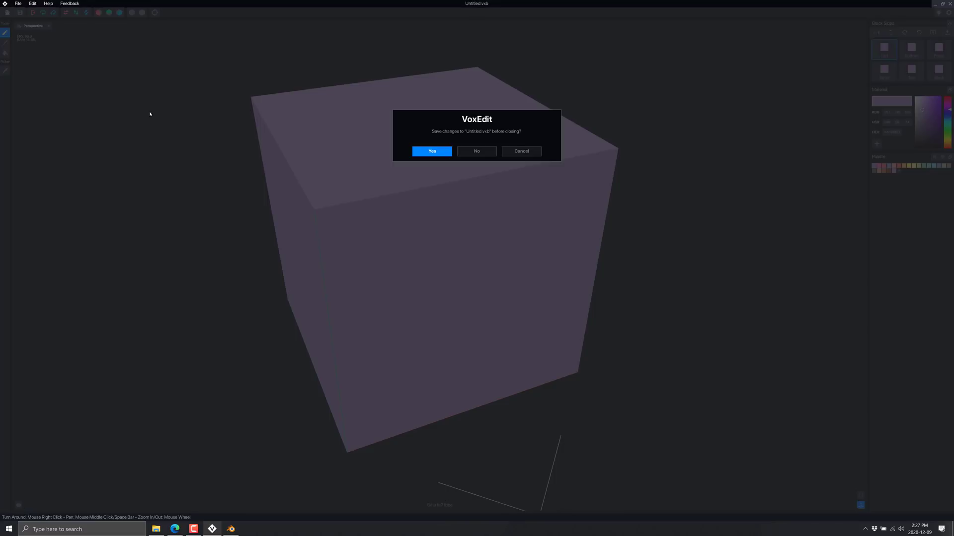
pyautogui.click(476, 151)
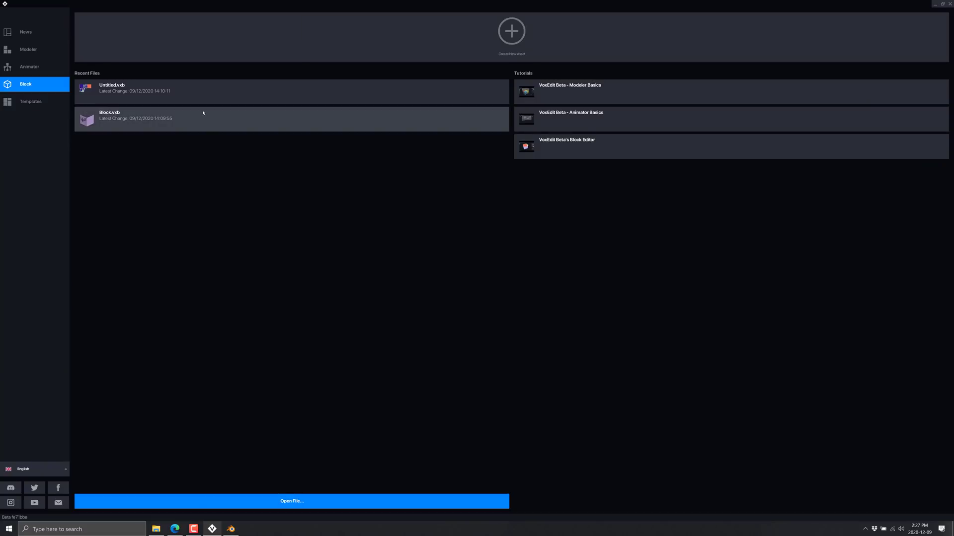
pyautogui.moveTo(182, 70)
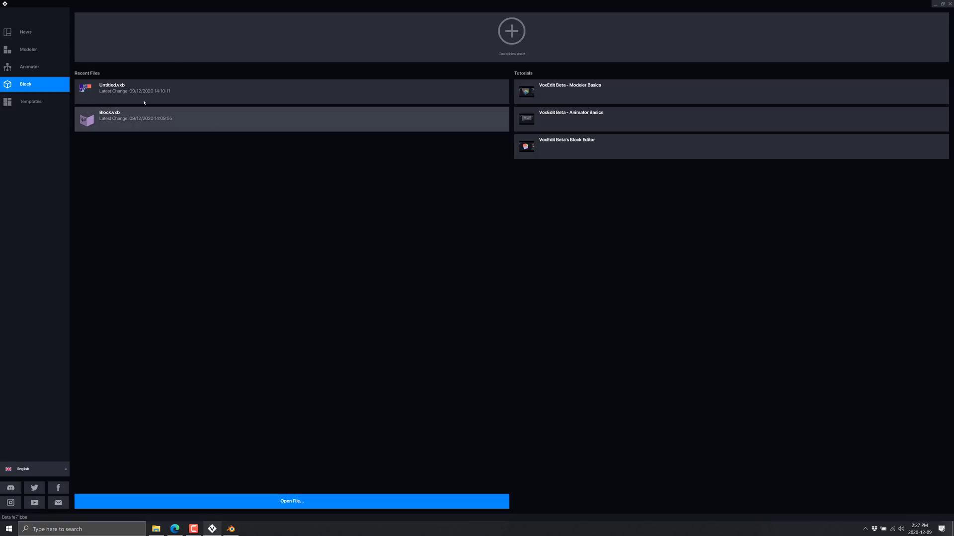
pyautogui.moveTo(29, 77)
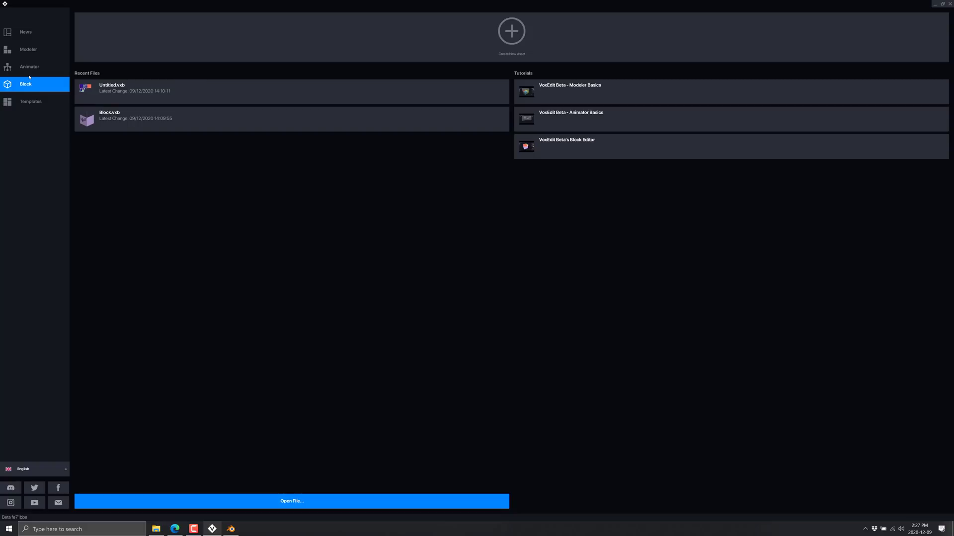
# Show the Templates gallery of ready-made avatar, creature, door and switch models
pyautogui.click(30, 101)
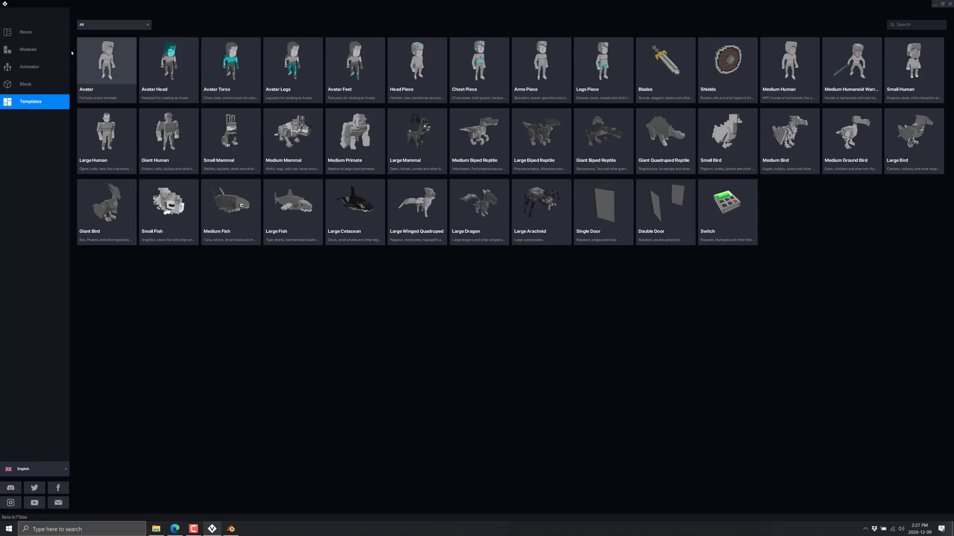
# Open Mammals_Biped_Medium_HumanoidEnemy.vxr from the Animator's recent files
pyautogui.click(29, 66)
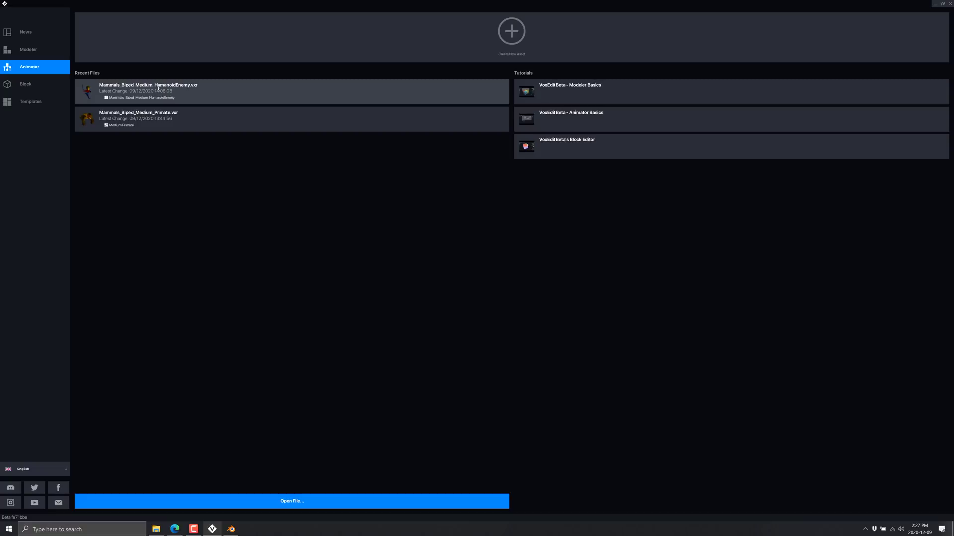
pyautogui.doubleClick(148, 88)
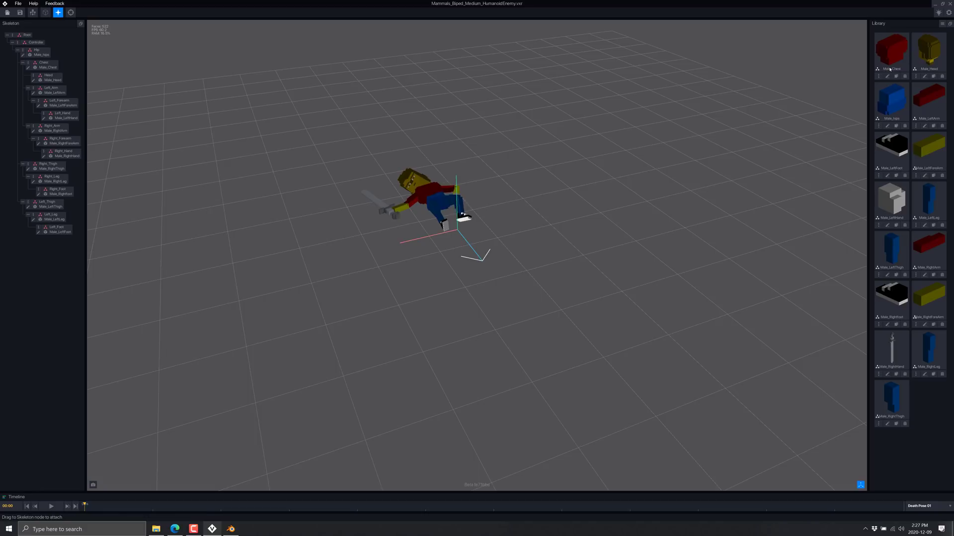
pyautogui.doubleClick(891, 51)
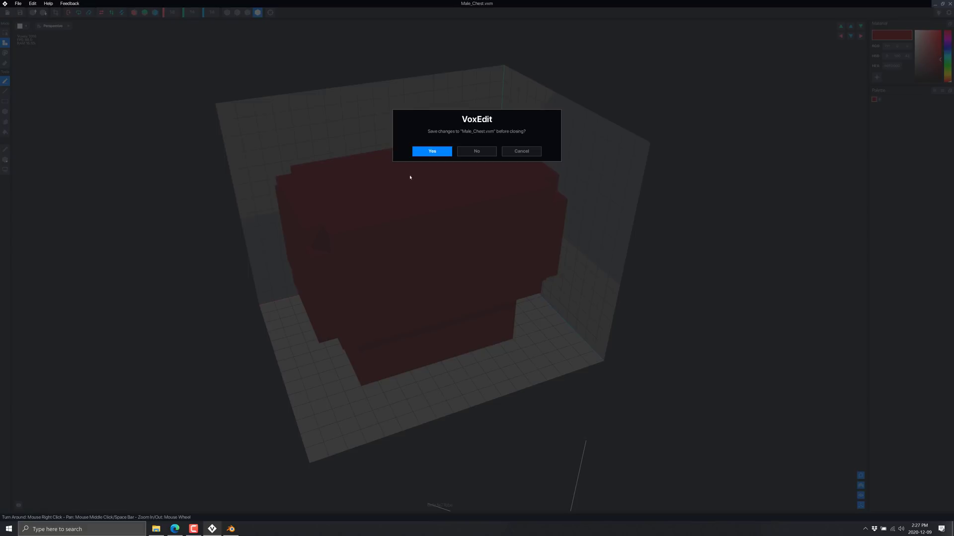
pyautogui.click(431, 151)
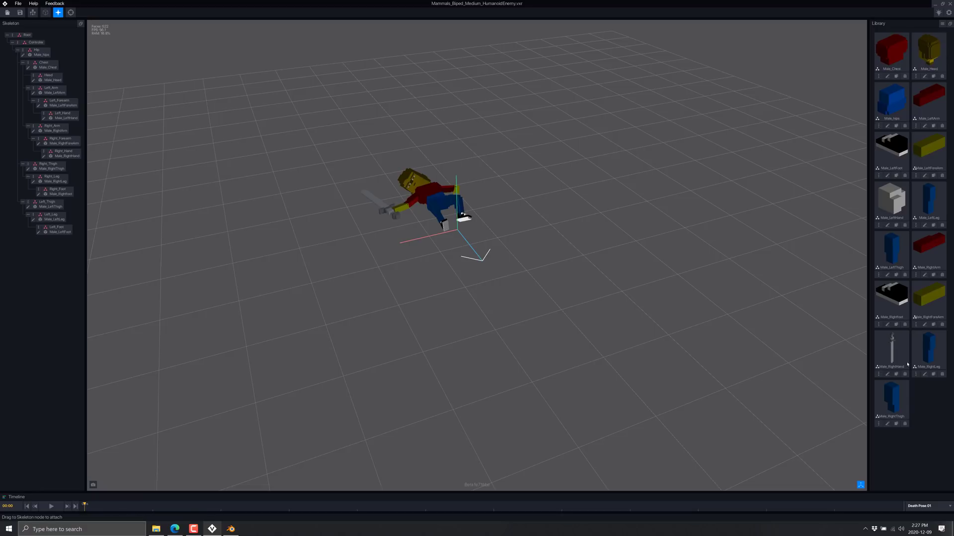
pyautogui.moveTo(663, 206)
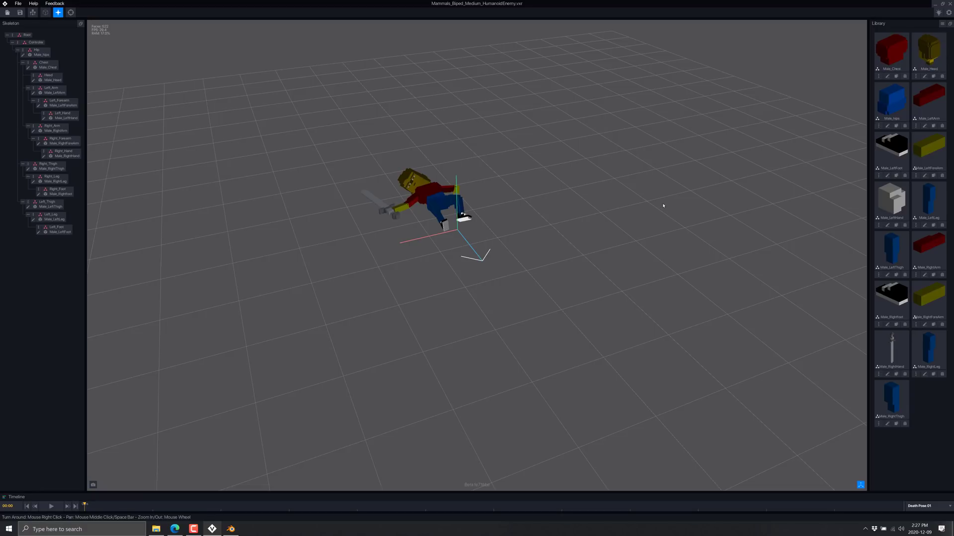
pyautogui.moveTo(785, 377)
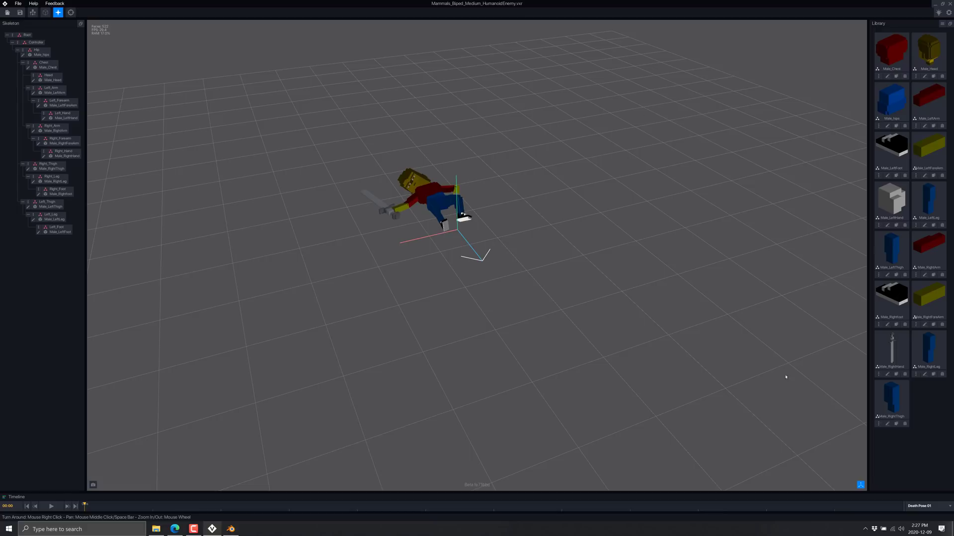
pyautogui.moveTo(380, 171)
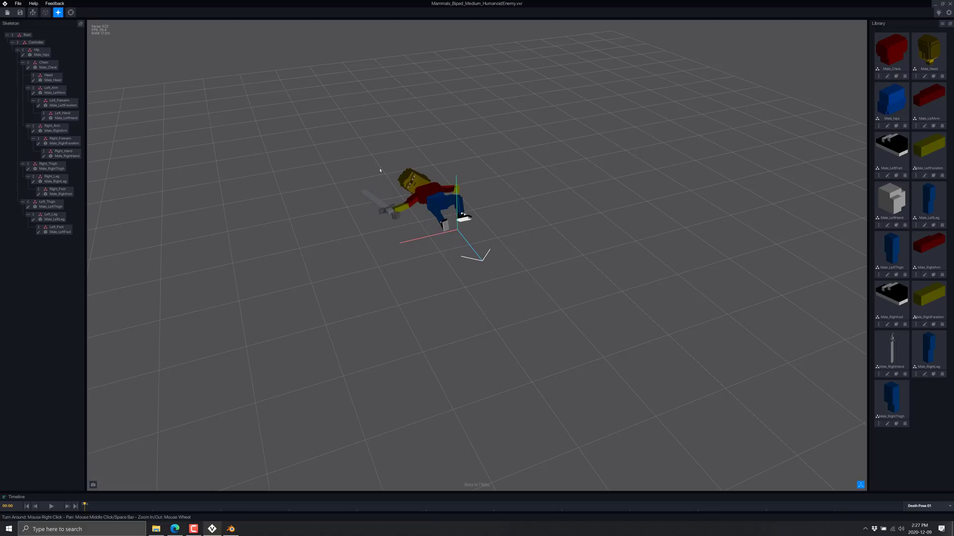
pyautogui.click(921, 506)
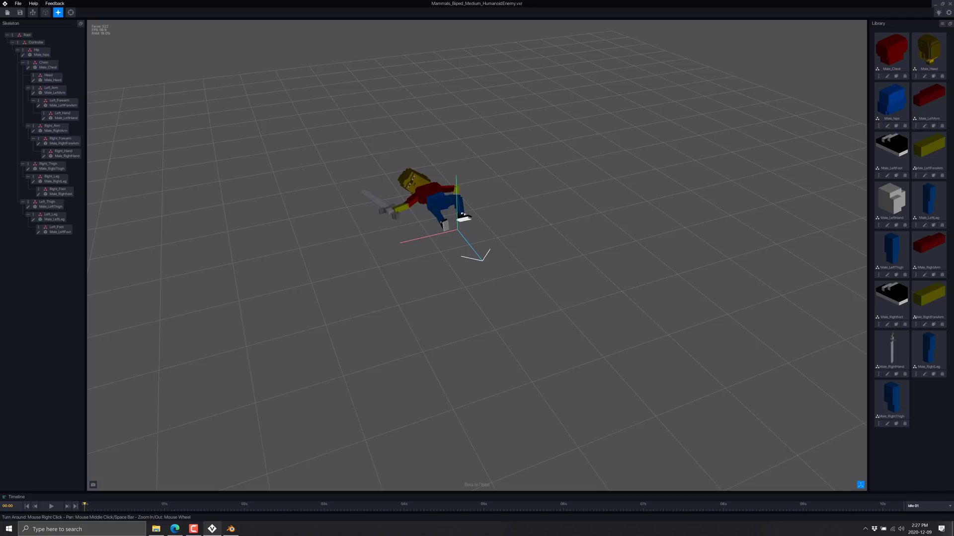
pyautogui.click(51, 506)
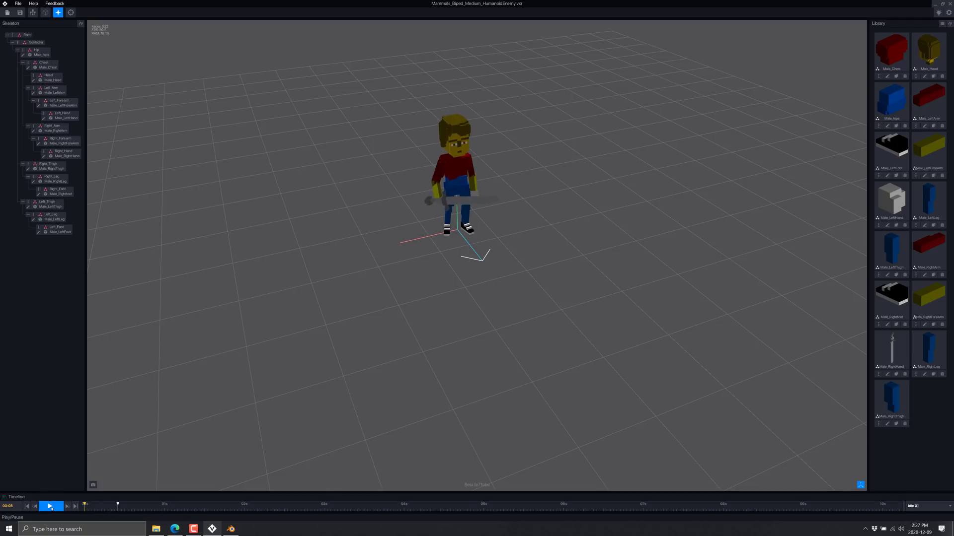
pyautogui.click(51, 505)
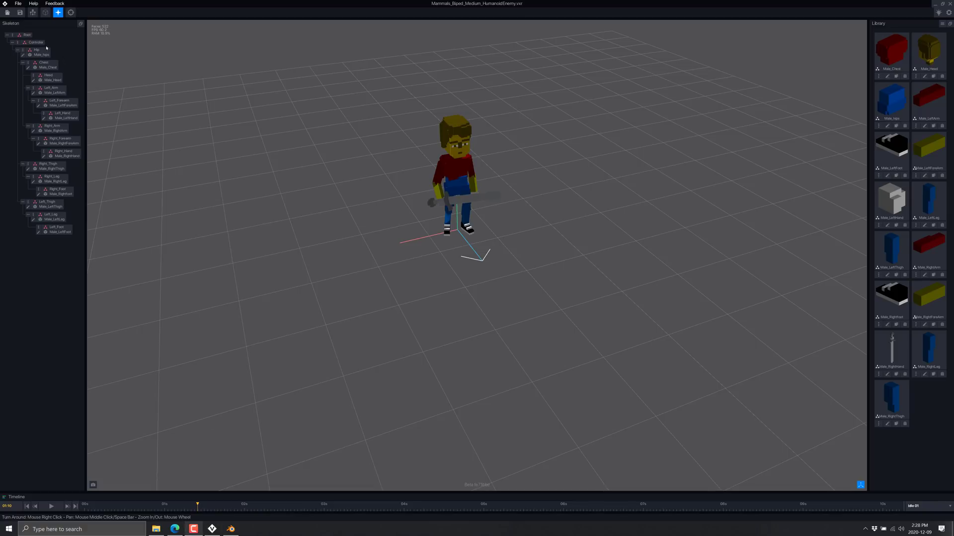
pyautogui.click(46, 65)
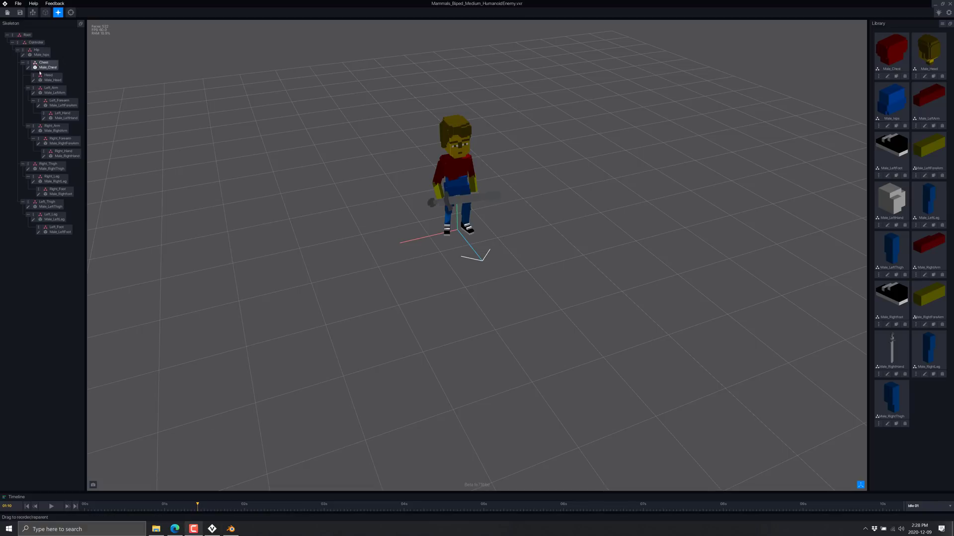
pyautogui.moveTo(927, 304)
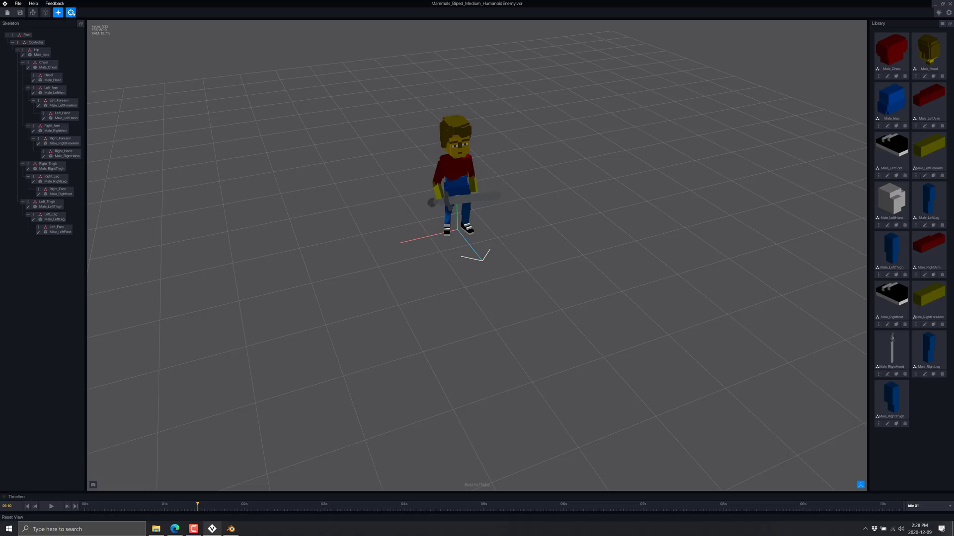
# Show the rig's bounding boxes and skeleton bones, then hide the overlays again
pyautogui.click(45, 12)
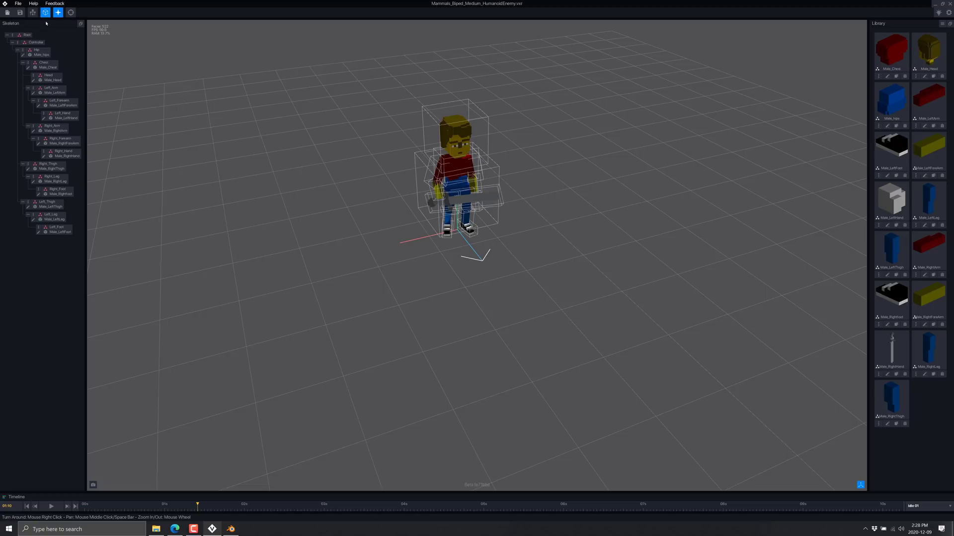
pyautogui.click(33, 12)
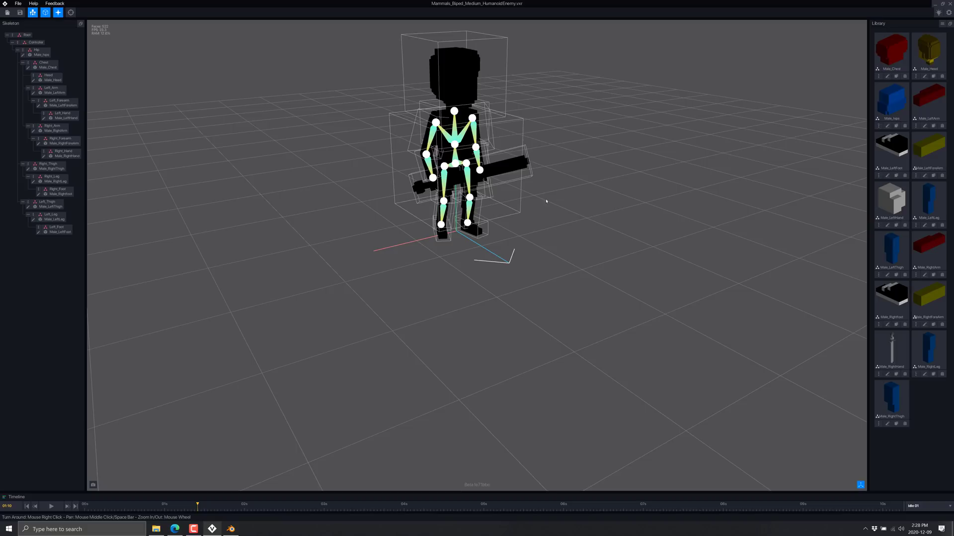
pyautogui.moveTo(122, 99)
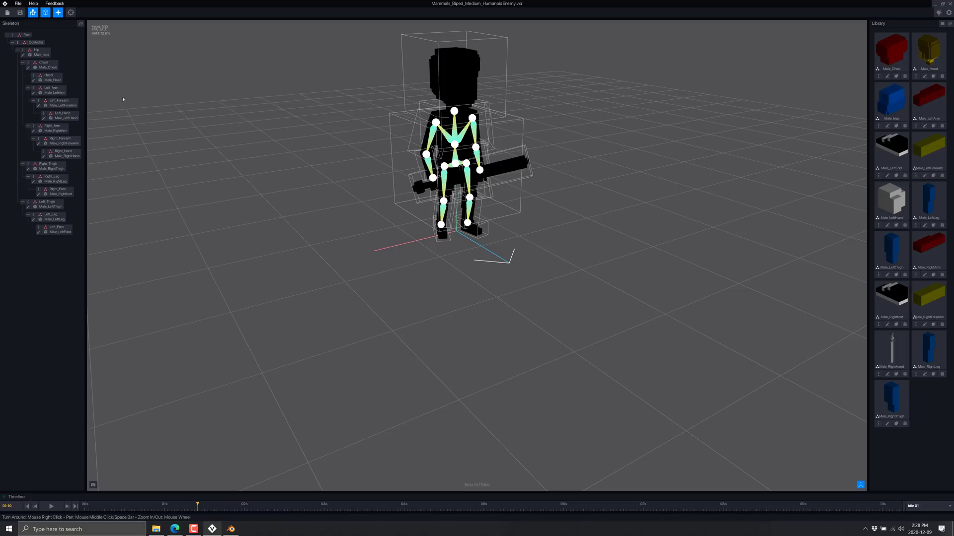
pyautogui.click(45, 12)
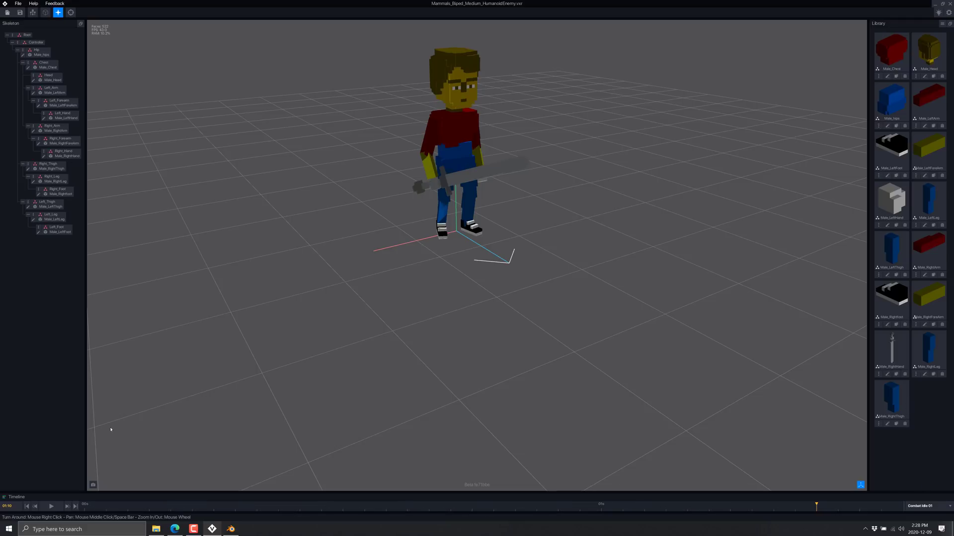
# Play and replay the Combat Idle 01 animation from the timeline
pyautogui.click(51, 505)
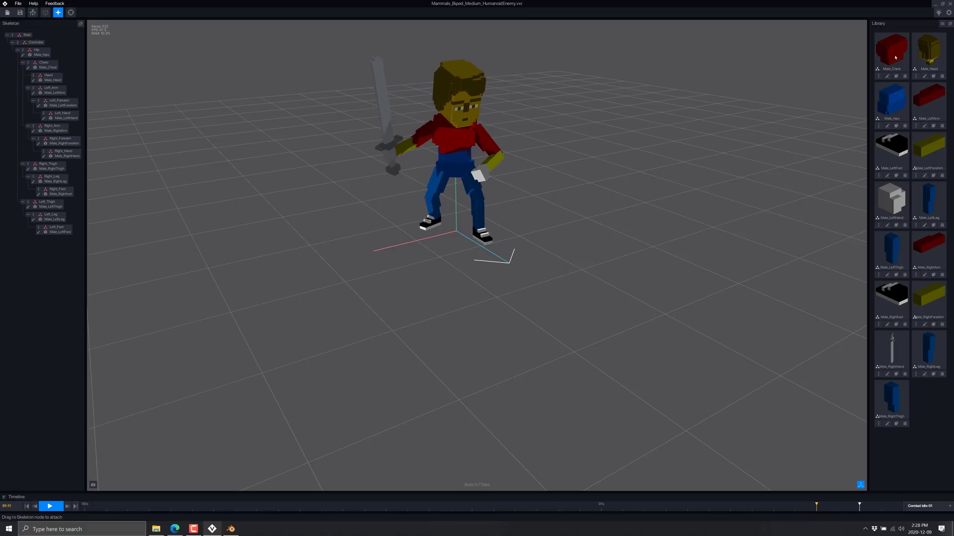
pyautogui.click(50, 506)
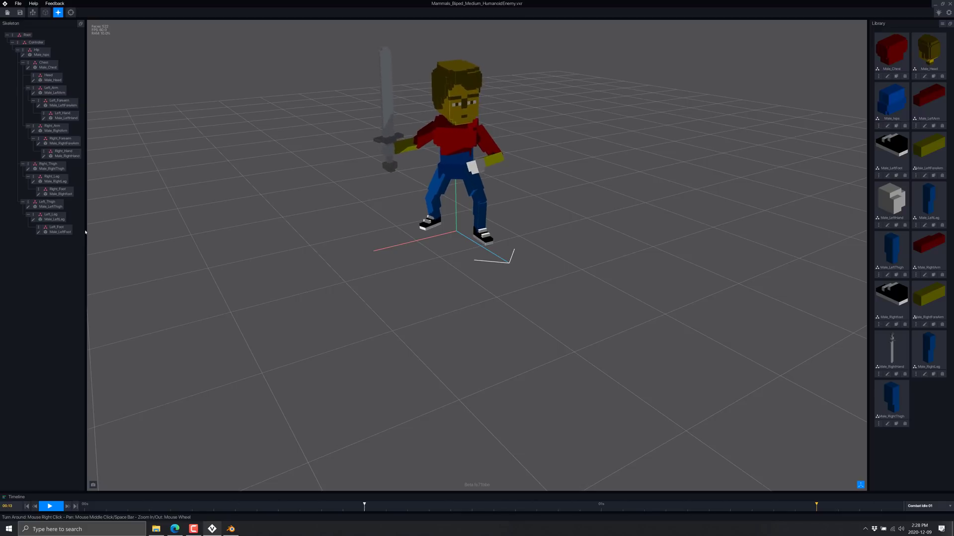
pyautogui.click(50, 506)
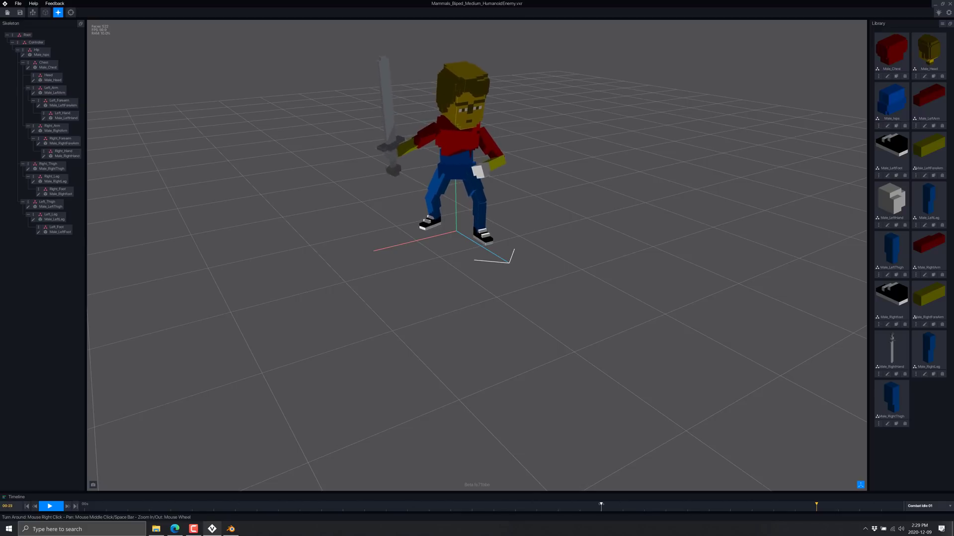
pyautogui.click(18, 3)
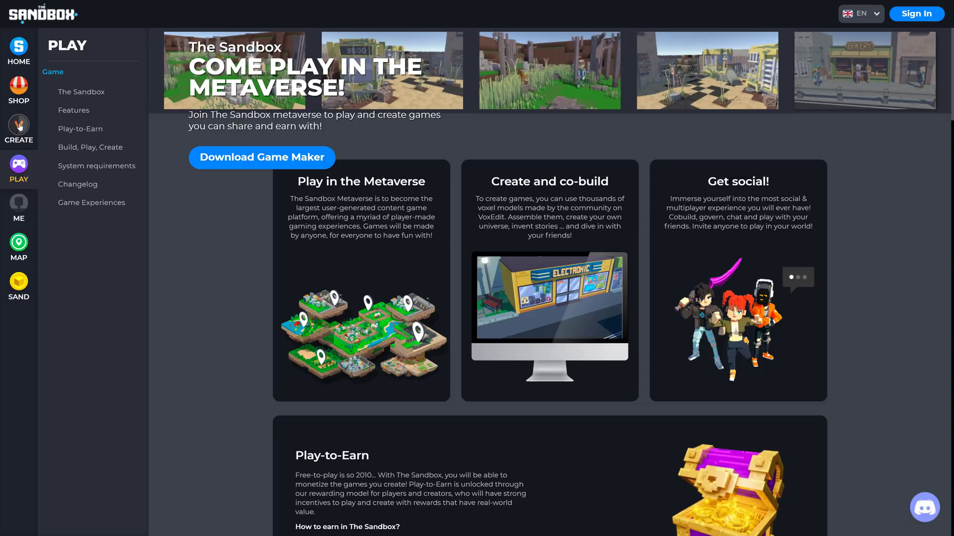
# Open The Sandbox Shop and filter the marketplace to For Sale items
pyautogui.click(18, 90)
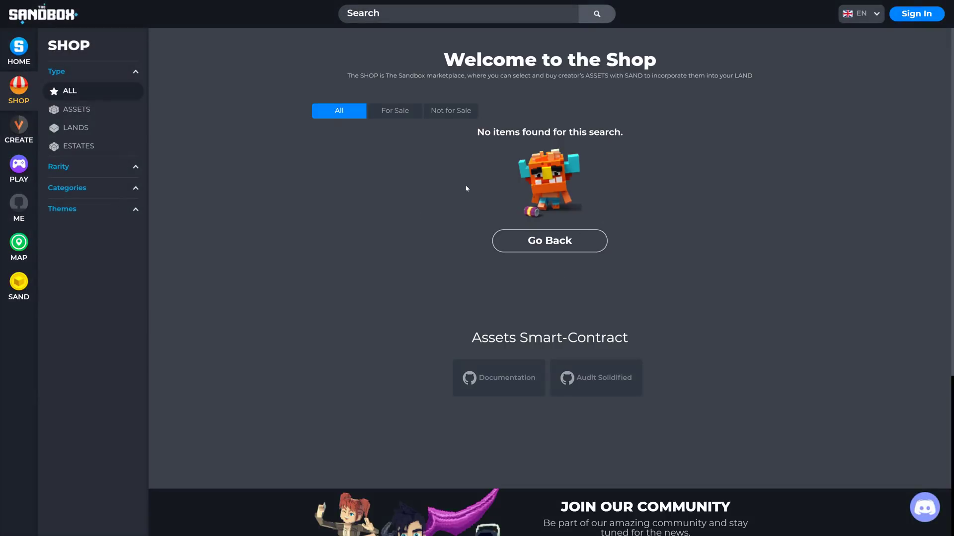
pyautogui.click(394, 111)
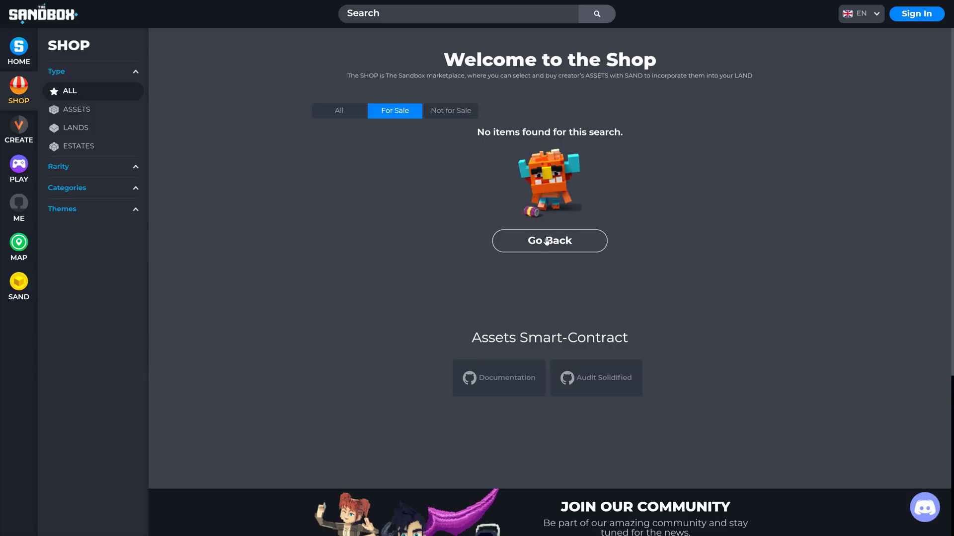
pyautogui.moveTo(629, 242)
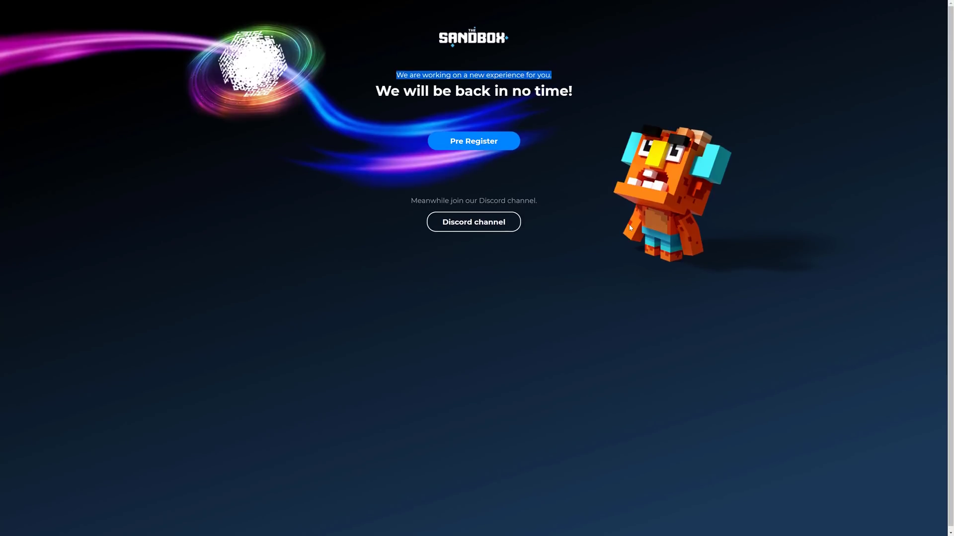
pyautogui.moveTo(496, 125)
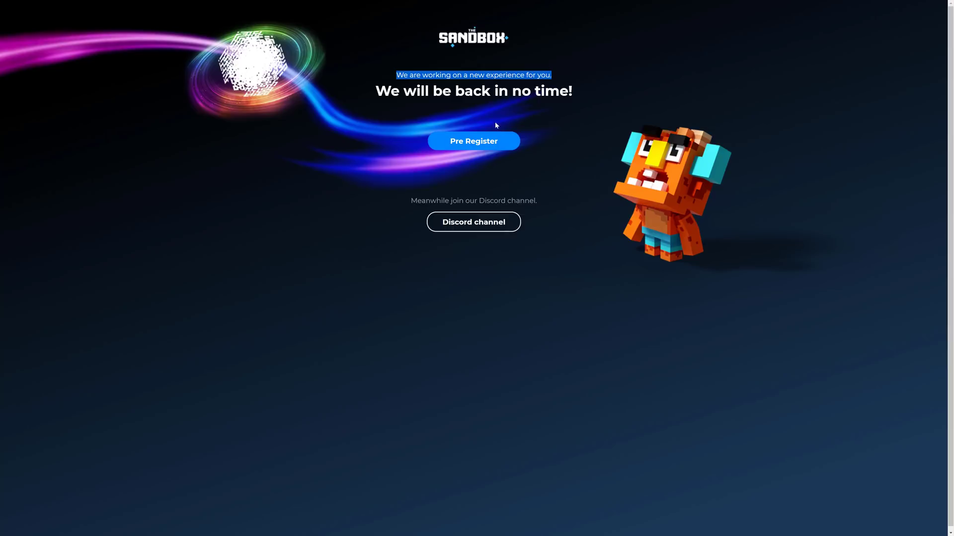
pyautogui.moveTo(439, 154)
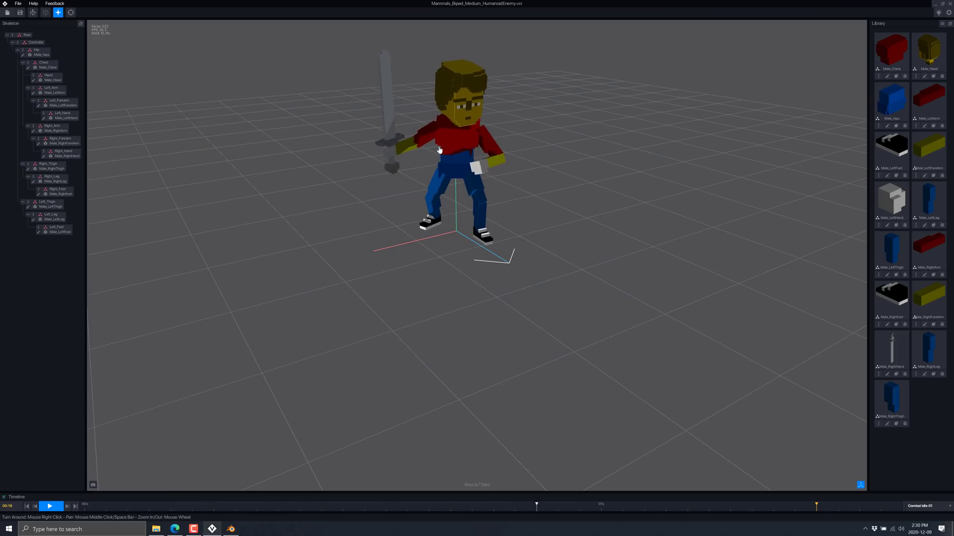
pyautogui.click(50, 506)
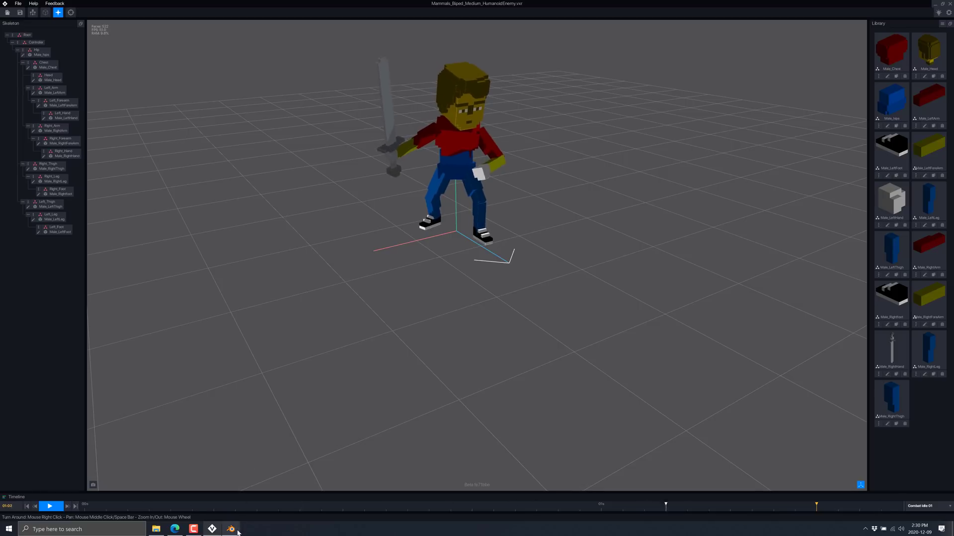
pyautogui.click(230, 528)
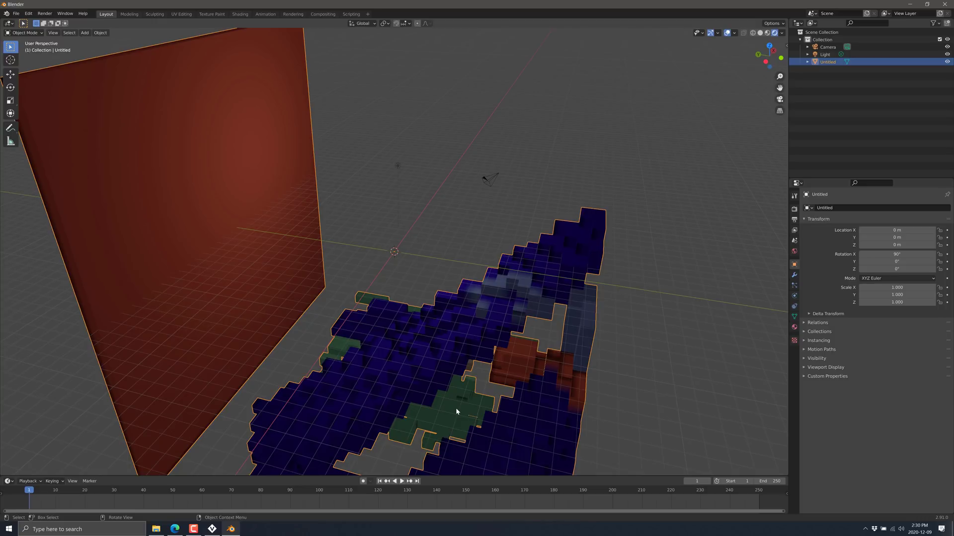
# Switch windows with Alt+Tab away from the Blender scene with the Untitled model
pyautogui.press('alt+tab')
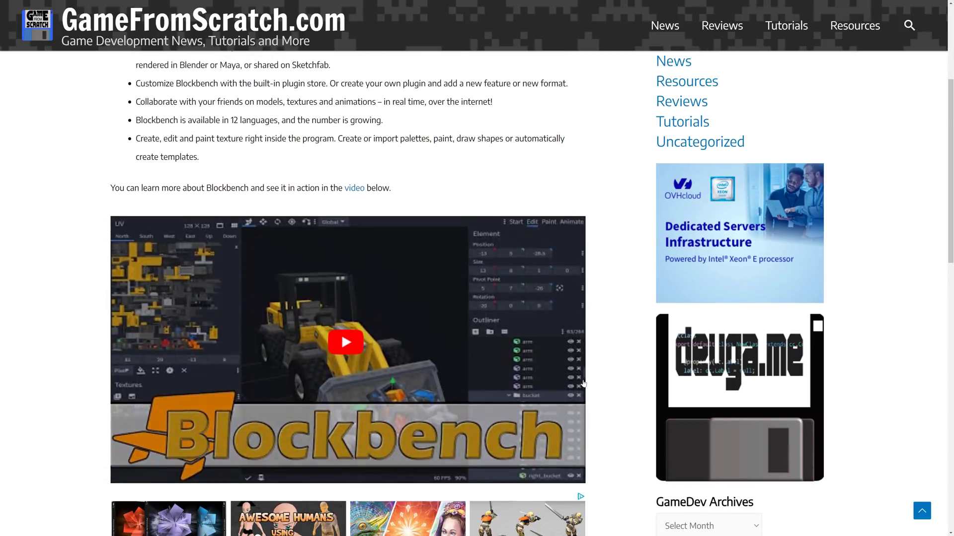
# Scroll the Blockbench review article up to its title and back down
pyautogui.scroll(3)
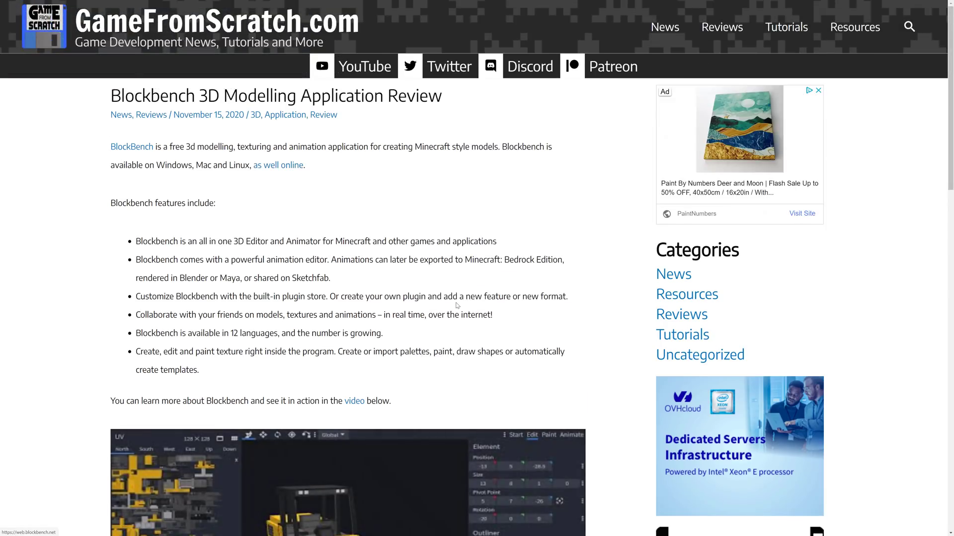
pyautogui.scroll(-3)
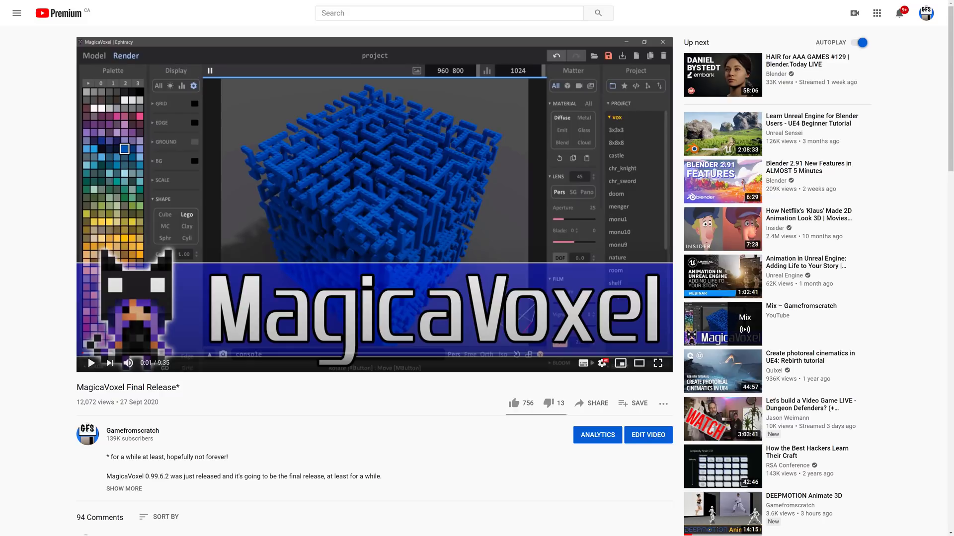
pyautogui.moveTo(294, 186)
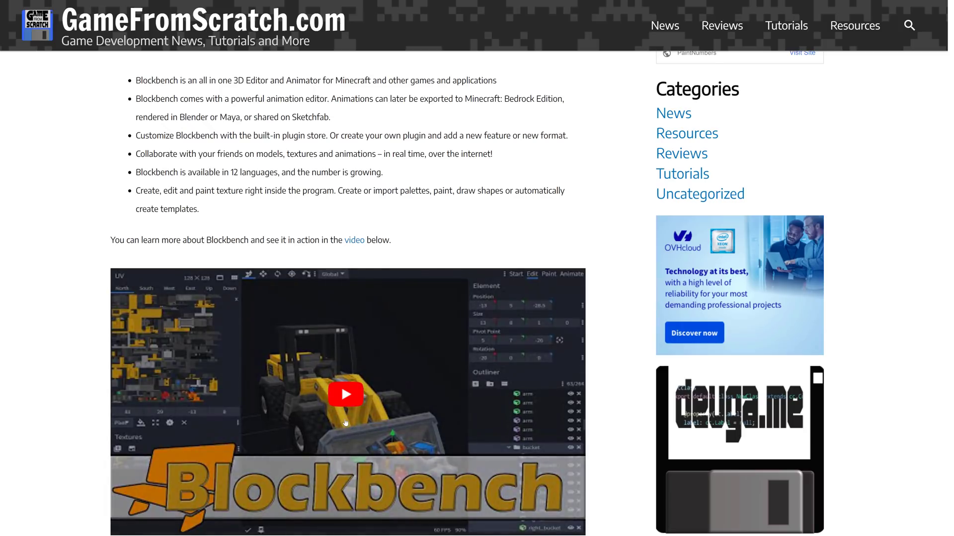
# Scroll down the VoxEdit Beta page to the download options and changelog
pyautogui.scroll(-3)
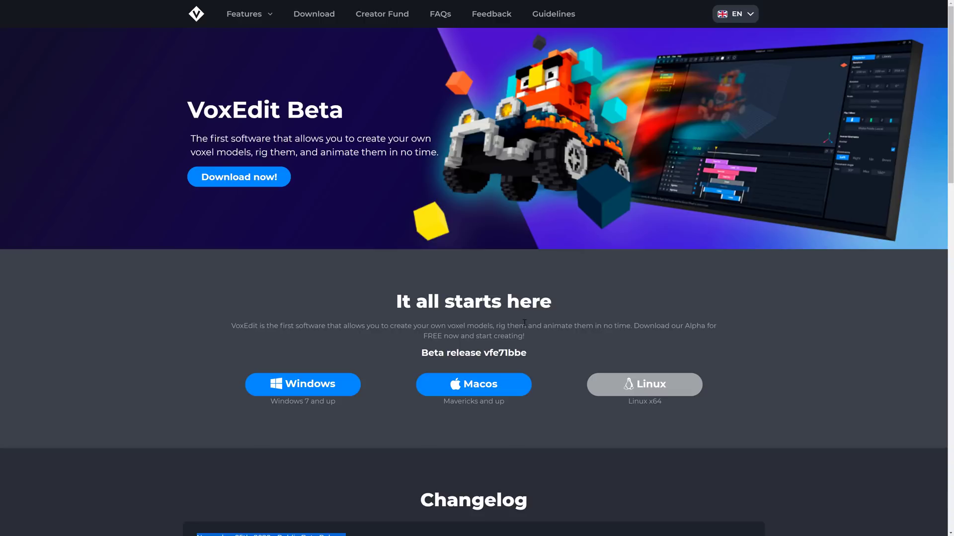
pyautogui.moveTo(452, 284)
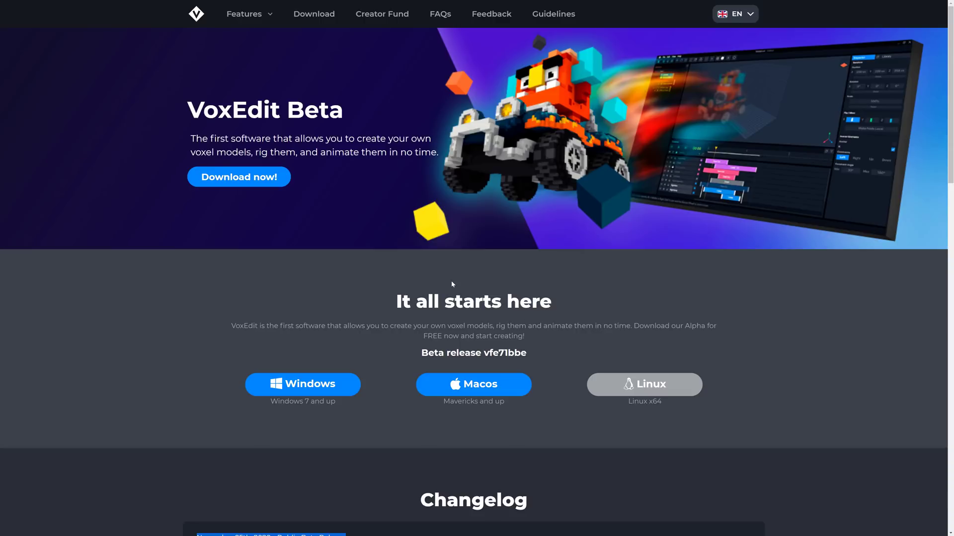